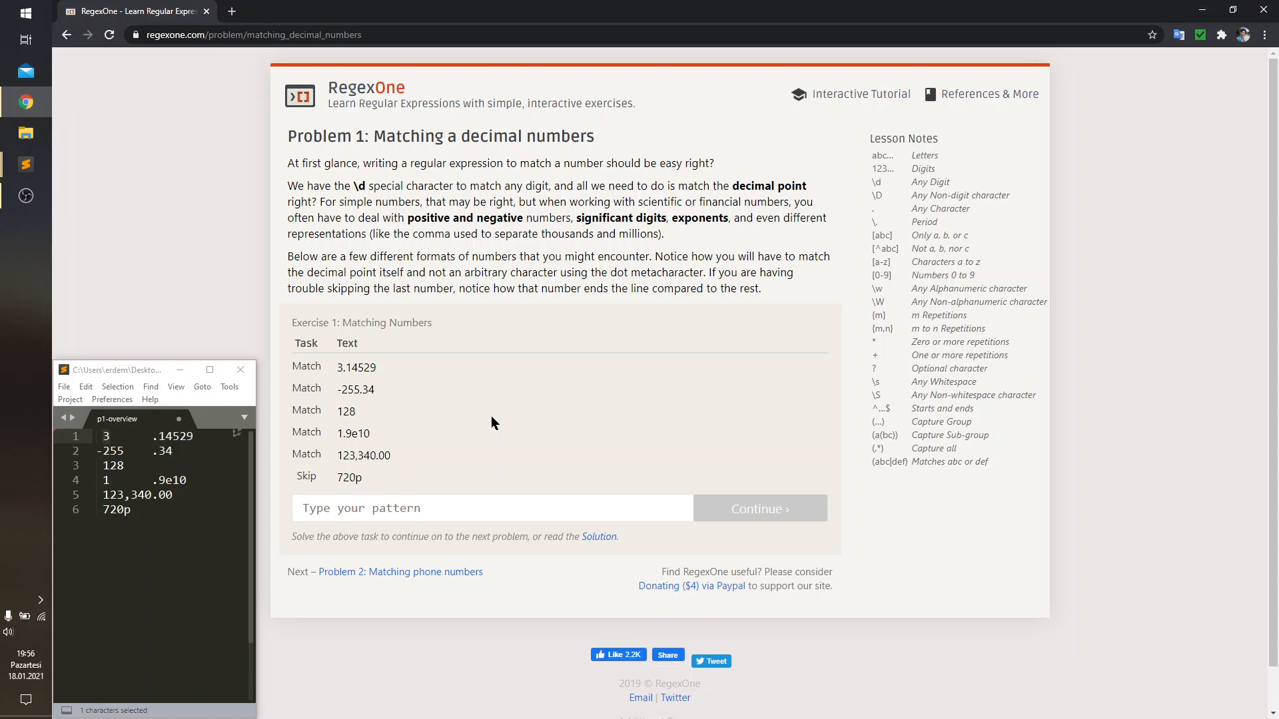
pyautogui.moveTo(376, 70)
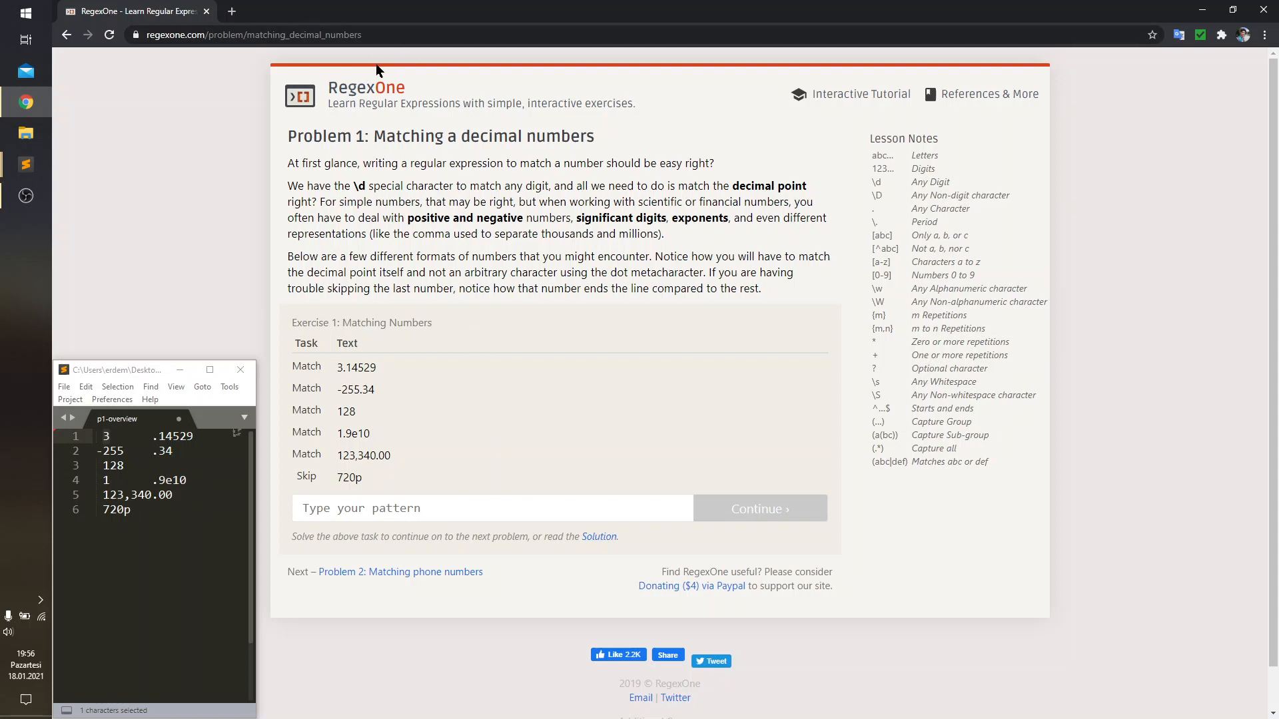
# Step: Enter the bare anchored pattern ^$ so all five decimal samples fail for now
pyautogui.click(598, 535)
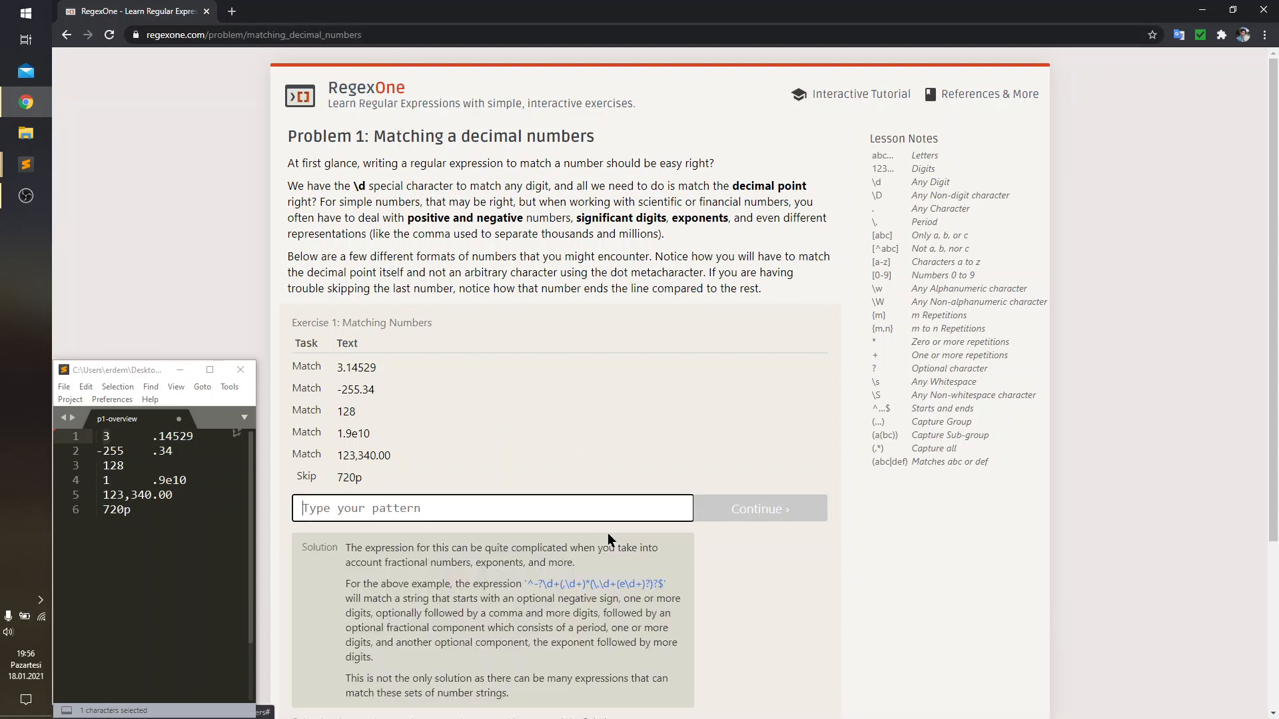
pyautogui.moveTo(546, 402)
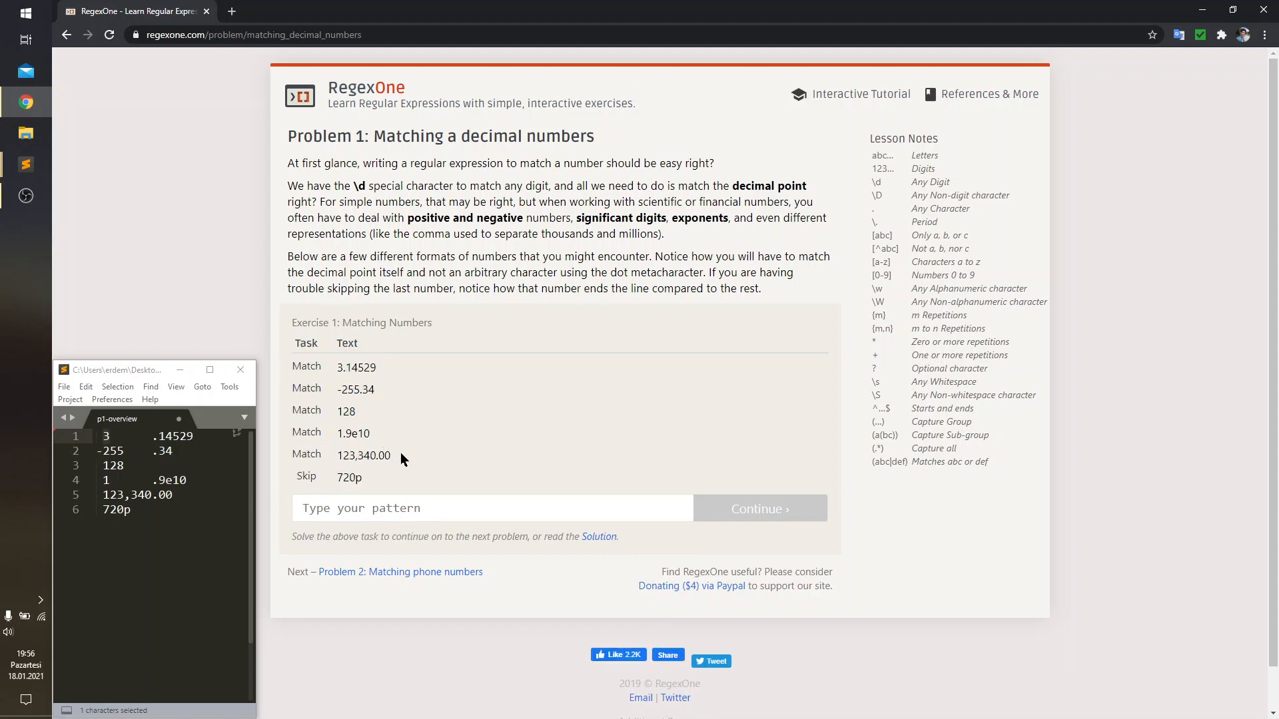
pyautogui.moveTo(402, 494)
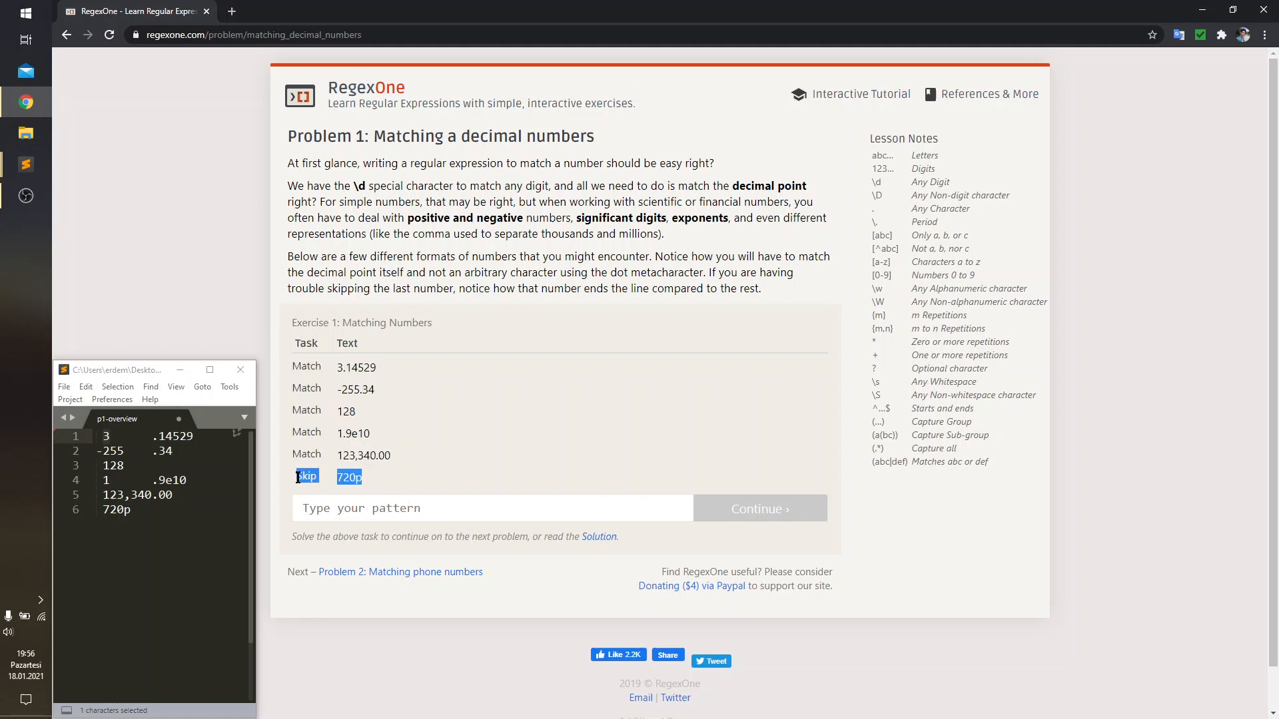
pyautogui.click(361, 455)
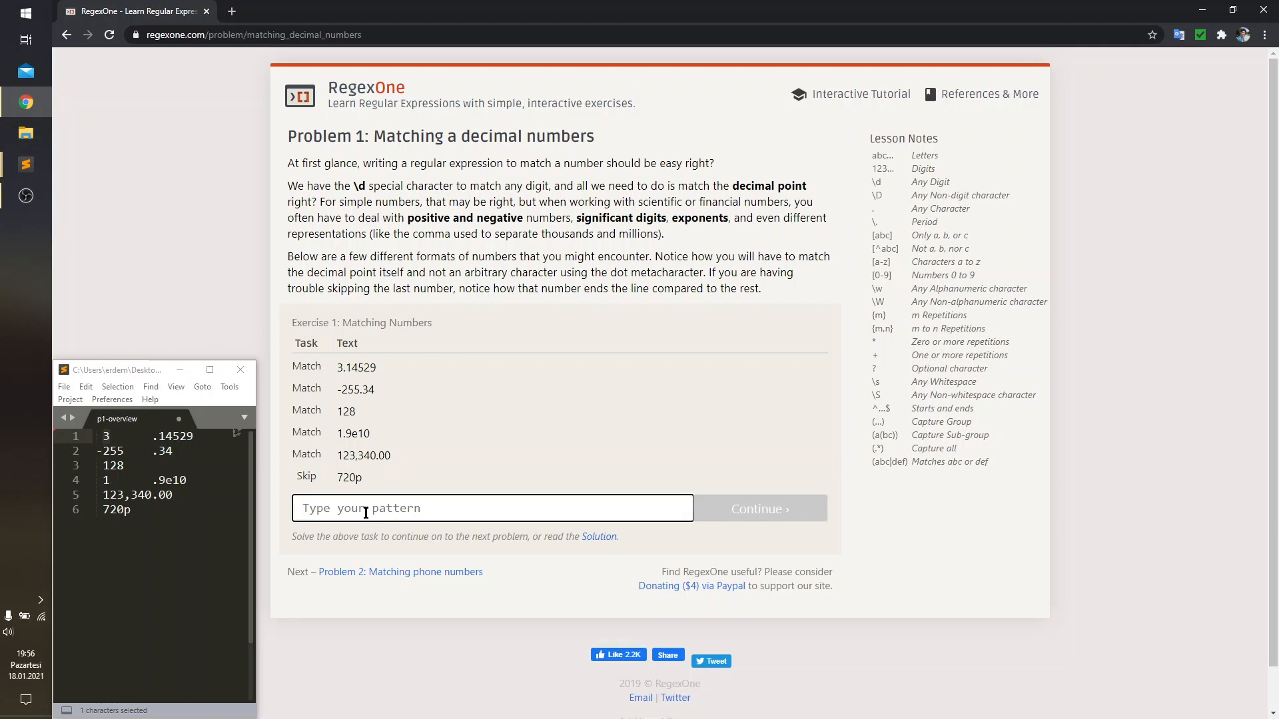
pyautogui.write('^')
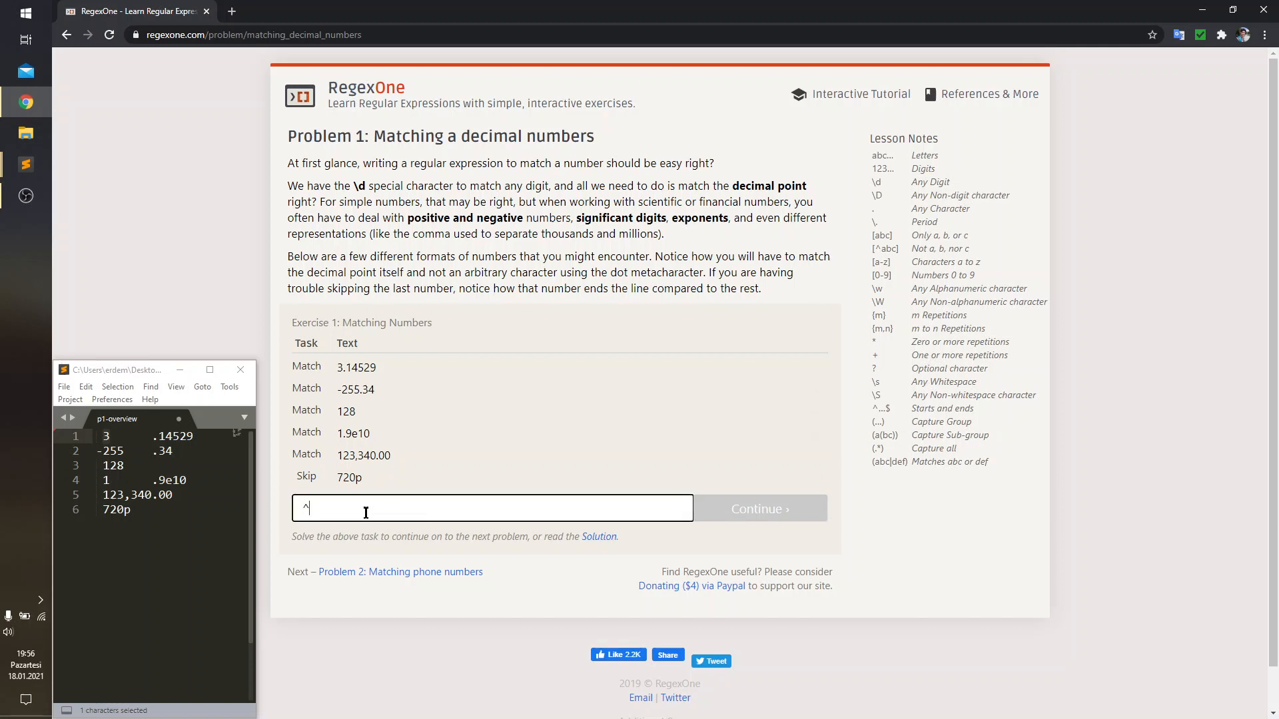
pyautogui.write('$')
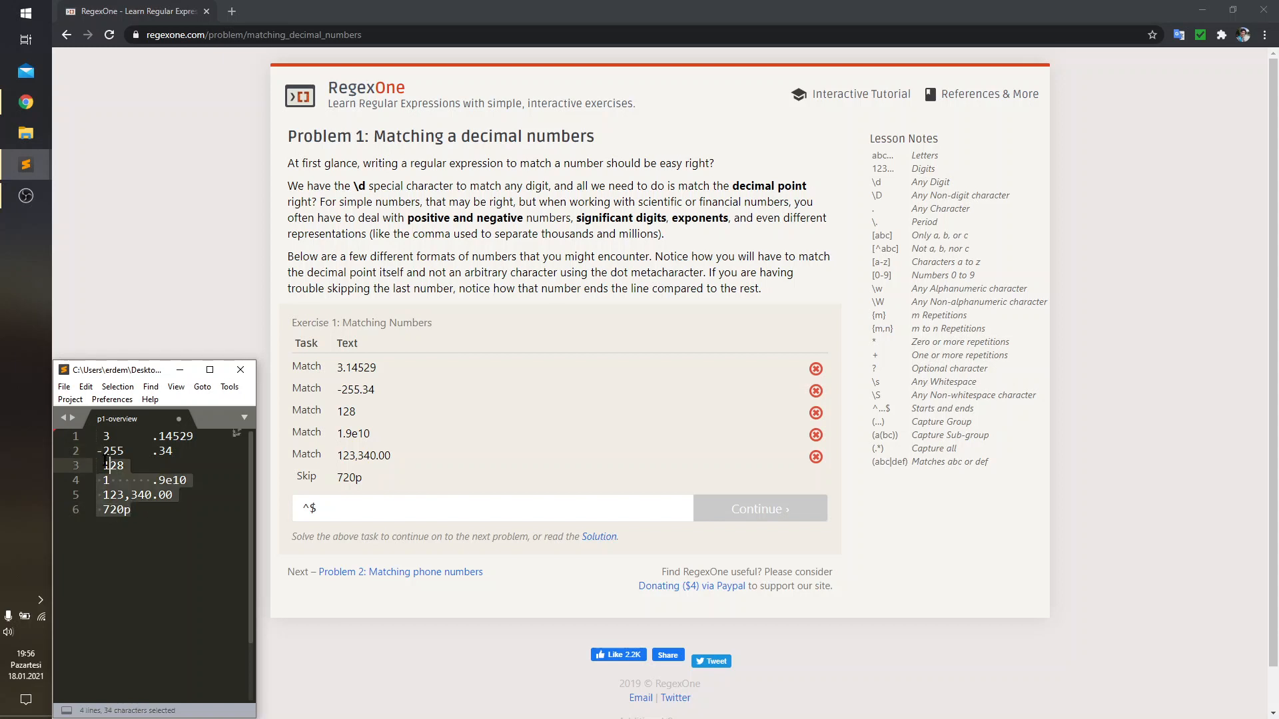
pyautogui.click(119, 508)
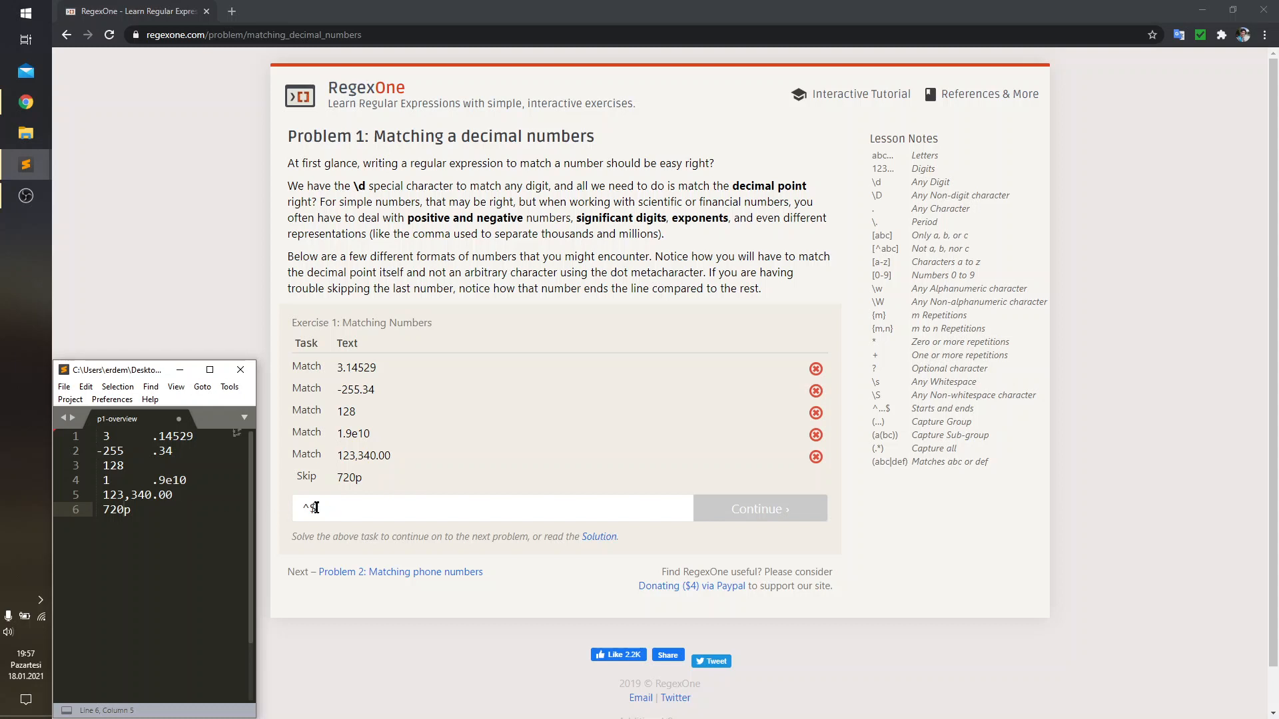
# Step: Allow an optional leading minus sign, giving ^-?$
pyautogui.write('-?')
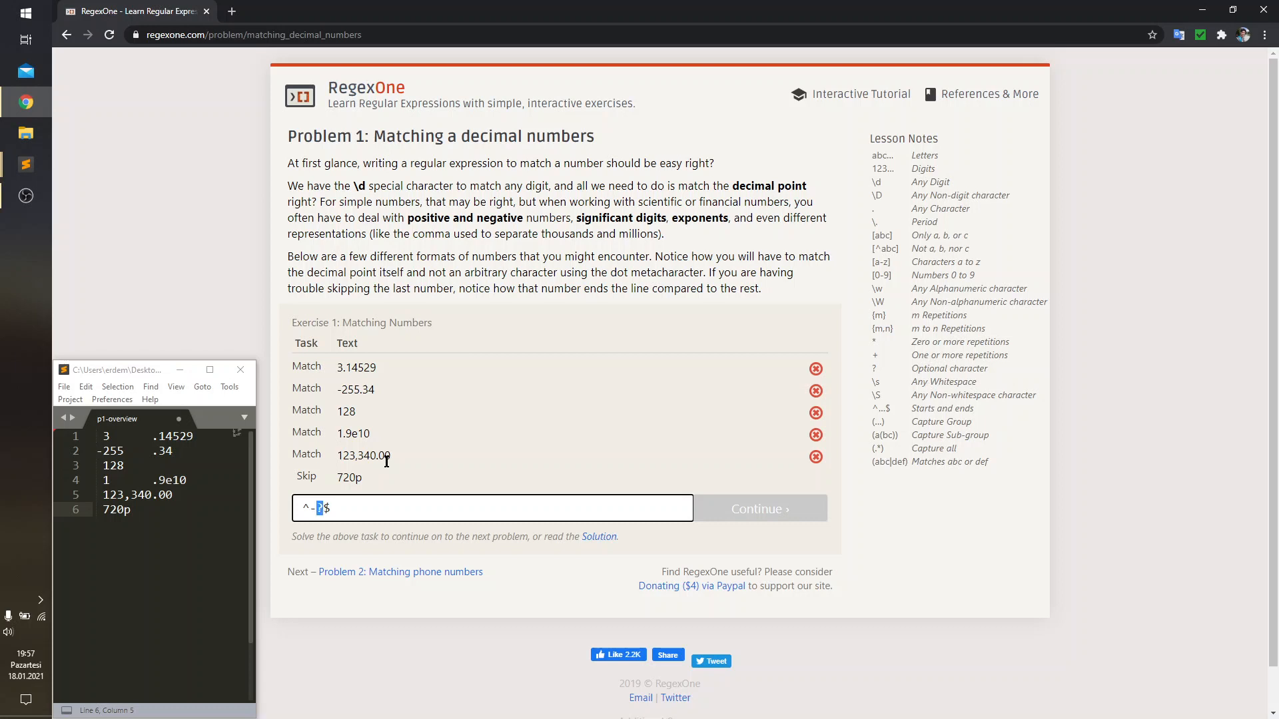
pyautogui.write('?')
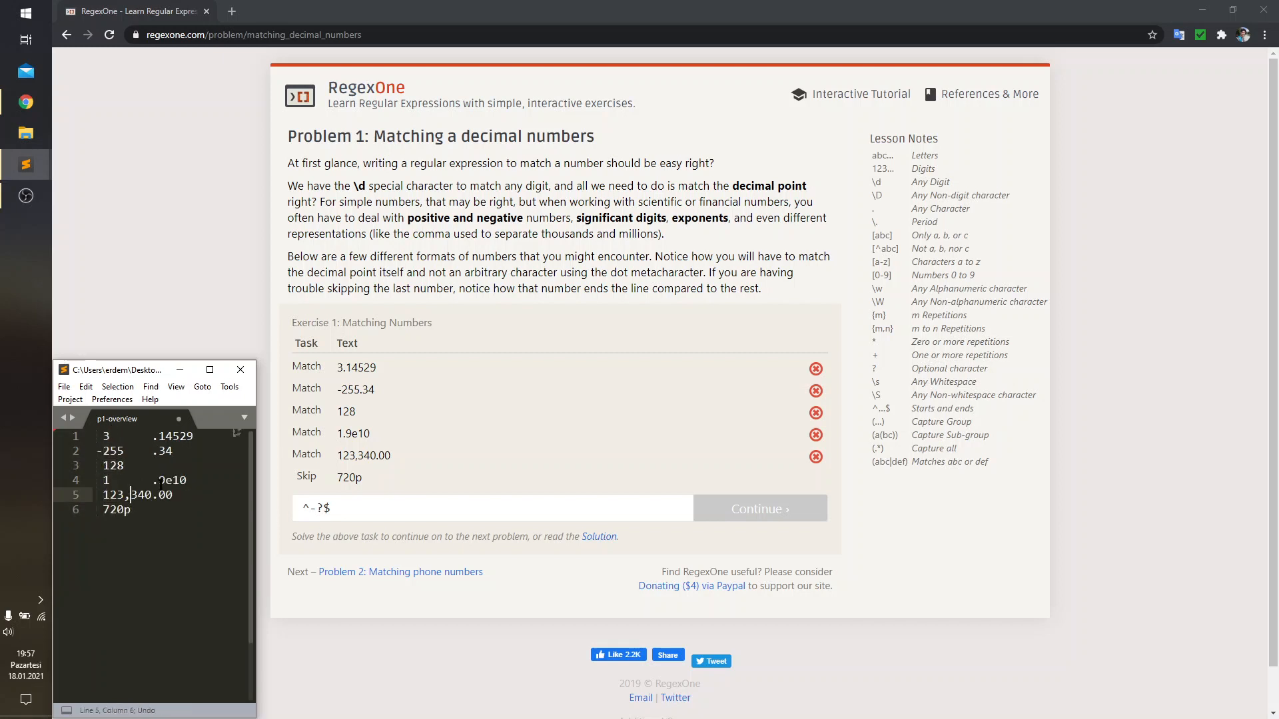
# Step: Match one or more digits with \d+, making ^-?\d+$ so 128 matches
pyautogui.click(491, 507)
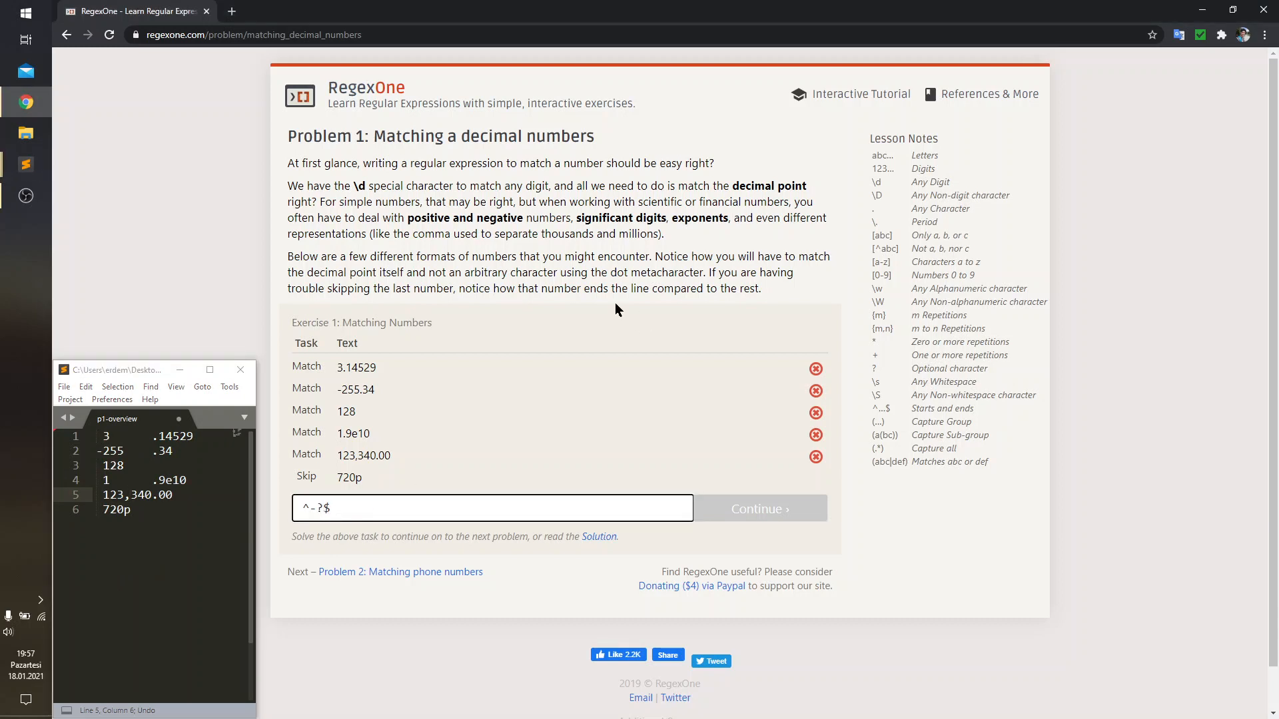
pyautogui.moveTo(892, 192)
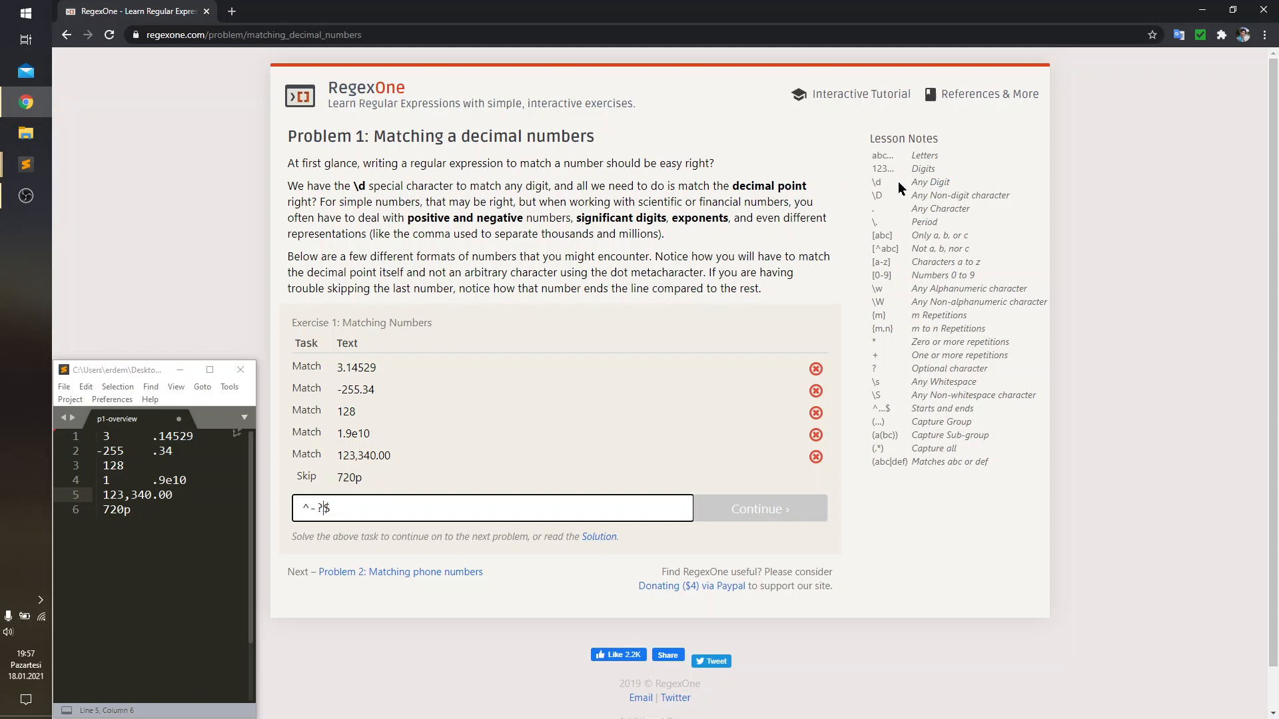
pyautogui.write('\\')
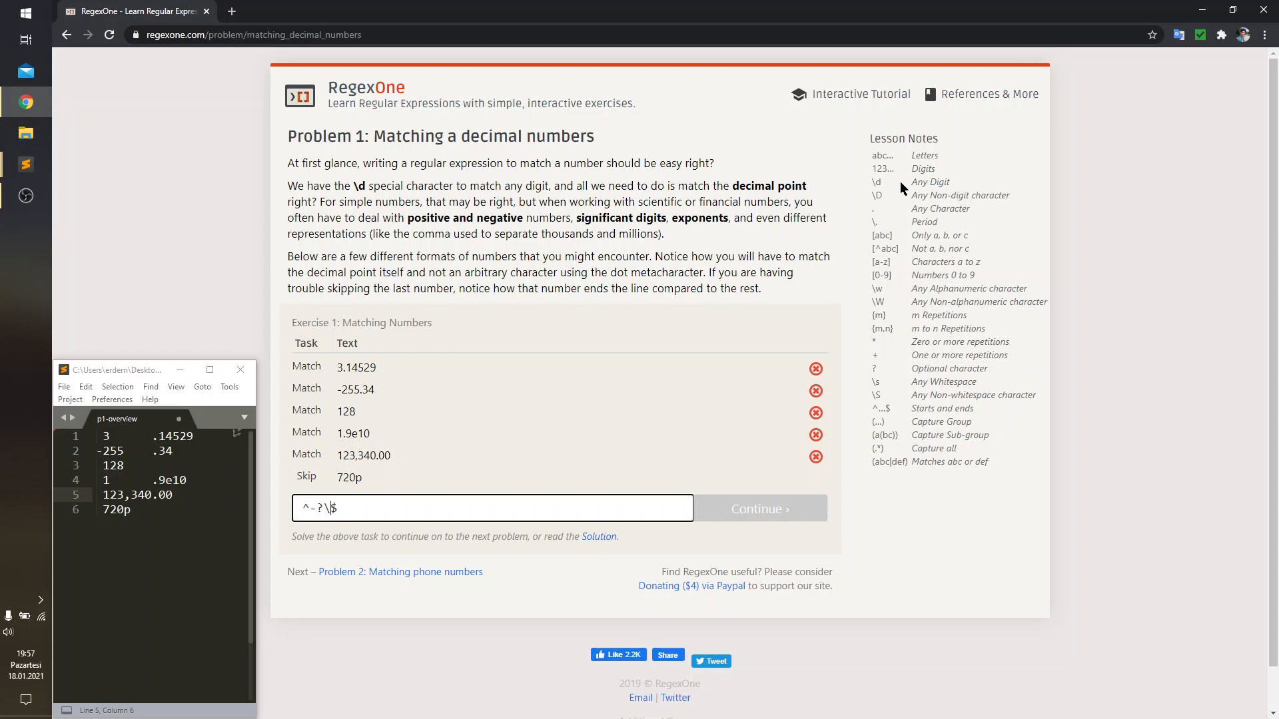
pyautogui.write('d')
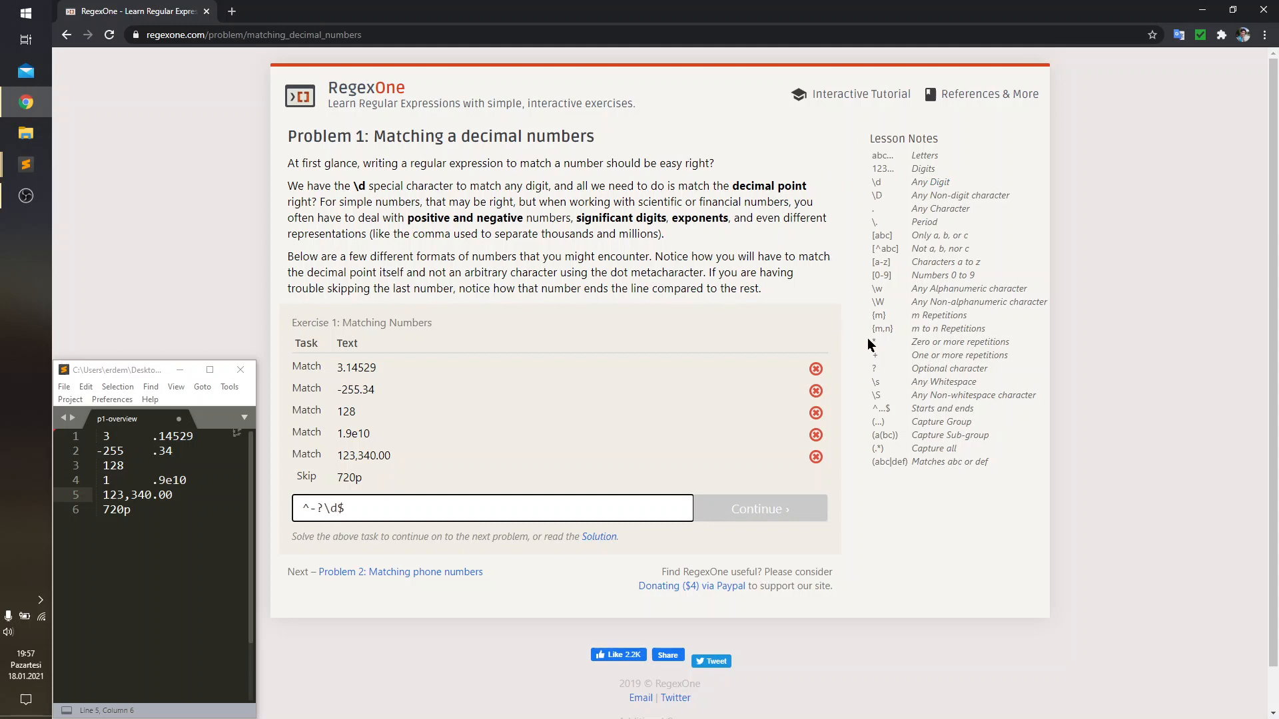
pyautogui.moveTo(897, 365)
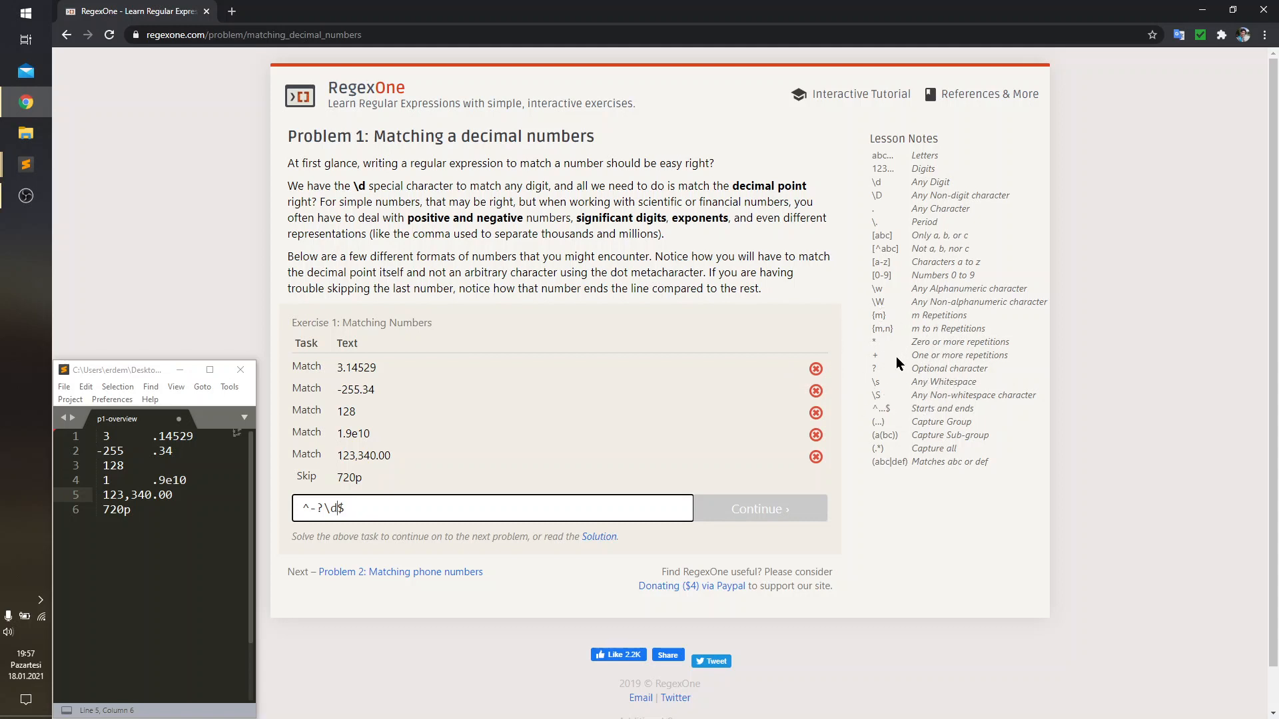
pyautogui.write('+')
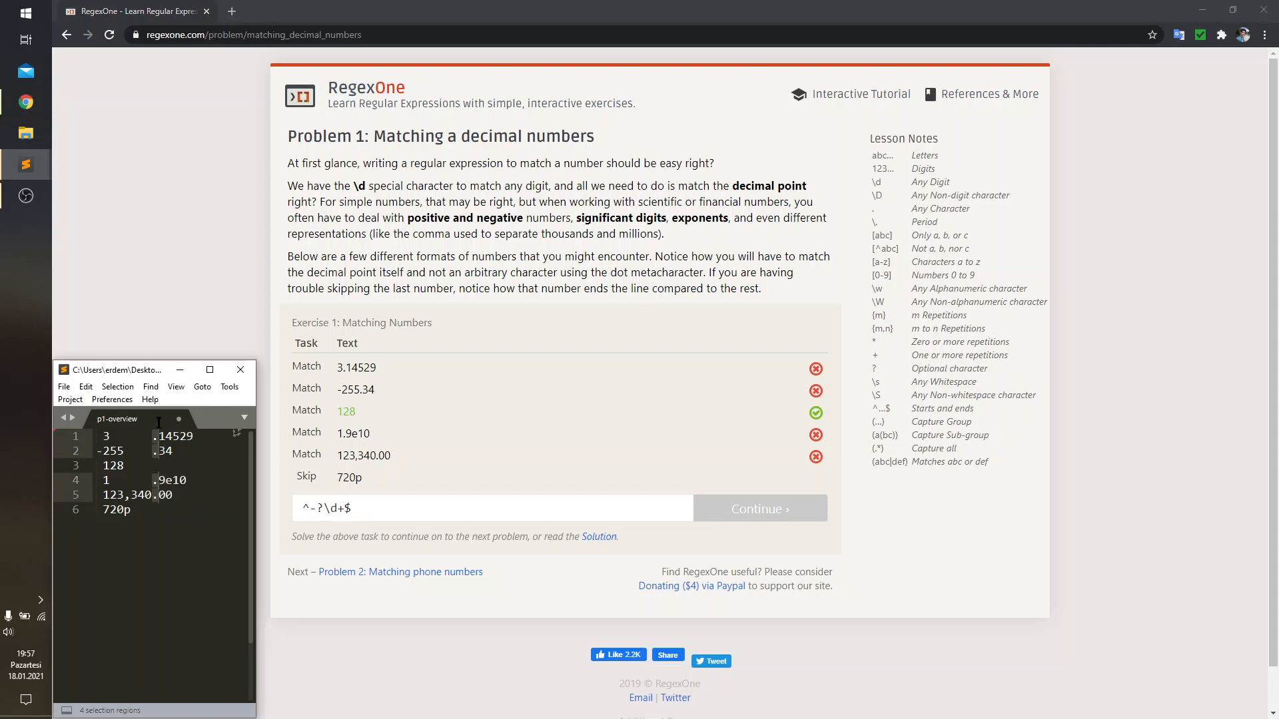
pyautogui.moveTo(159, 424)
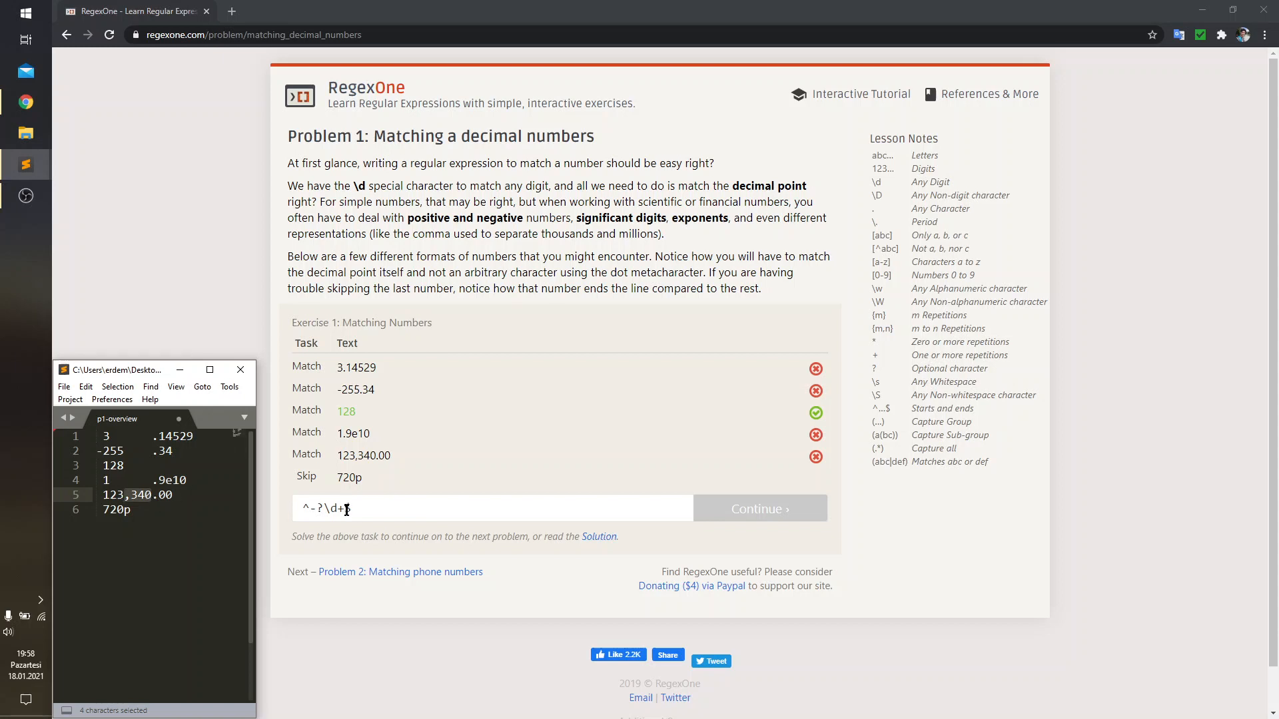
# Step: Add an empty optional group ()? after the digits, settling on ? rather than *
pyautogui.write('$')
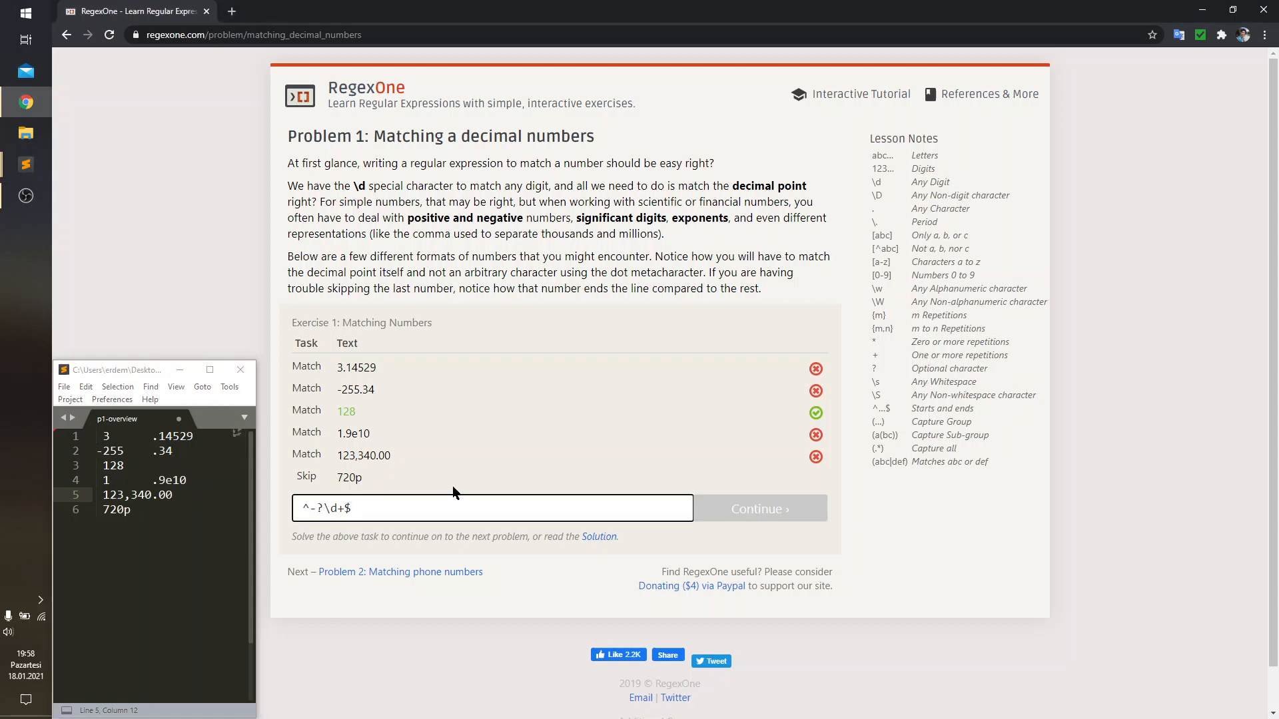
pyautogui.write('()')
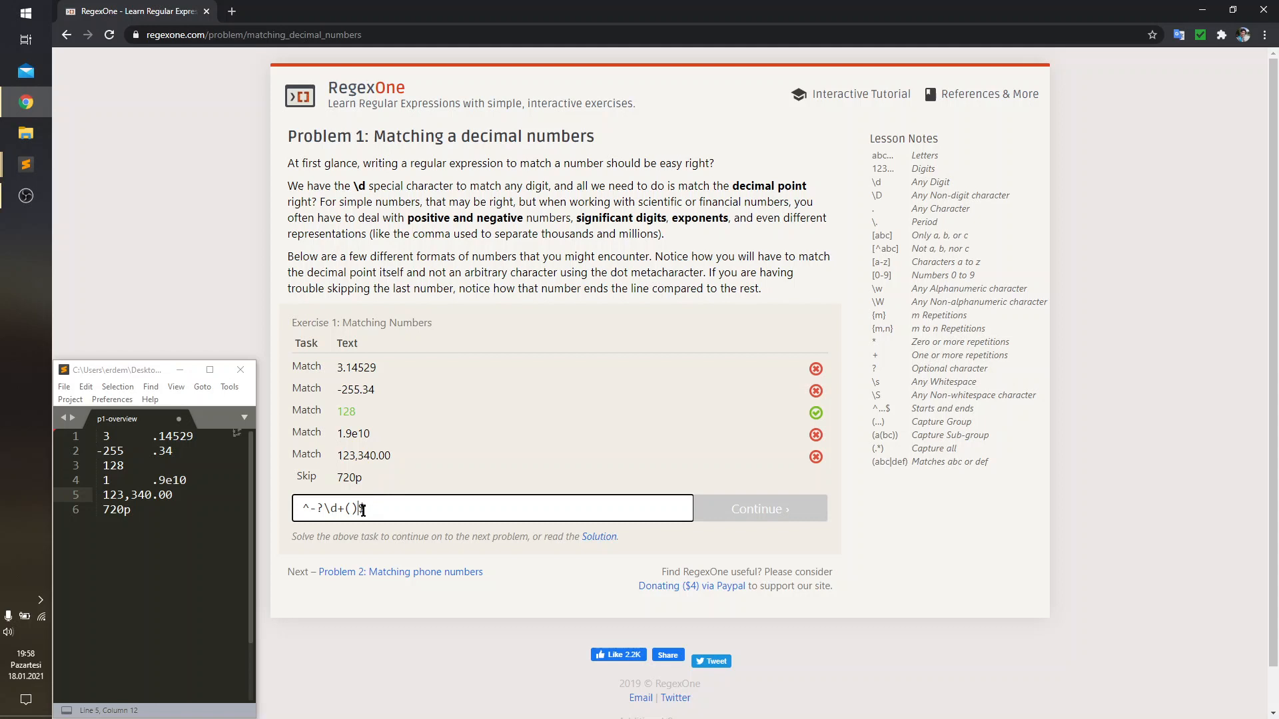
pyautogui.write('$')
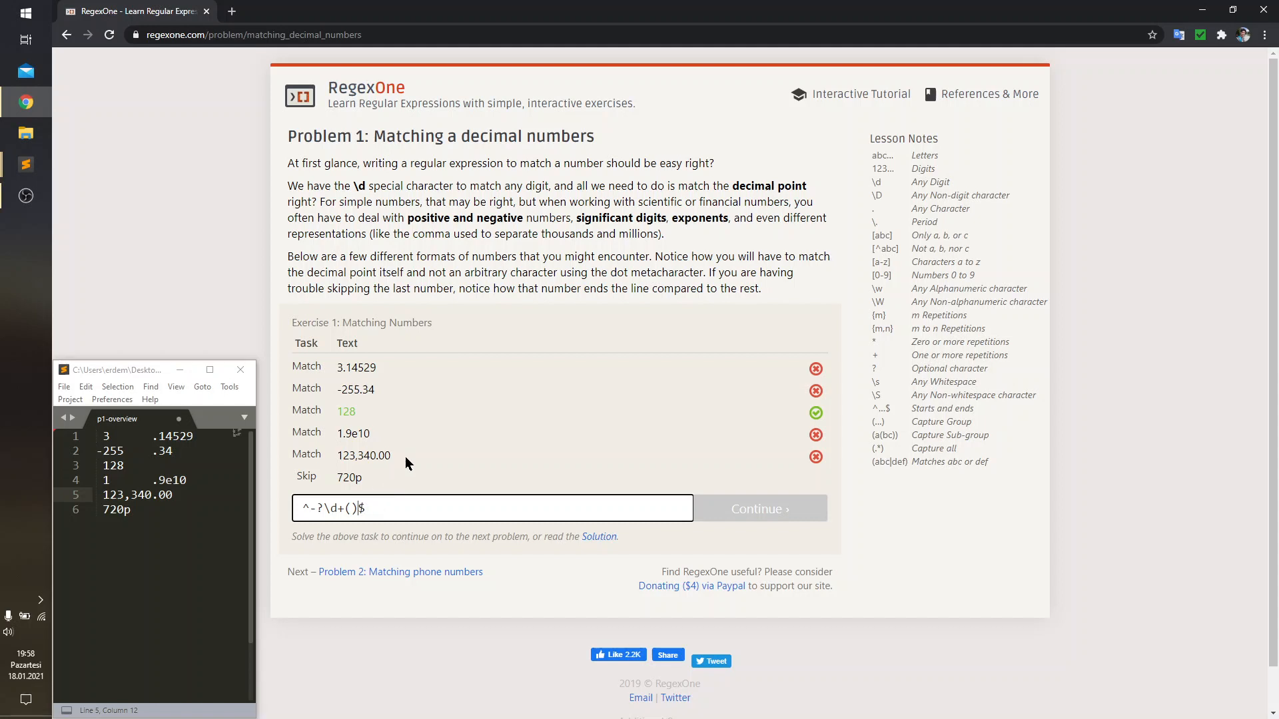
pyautogui.write('?')
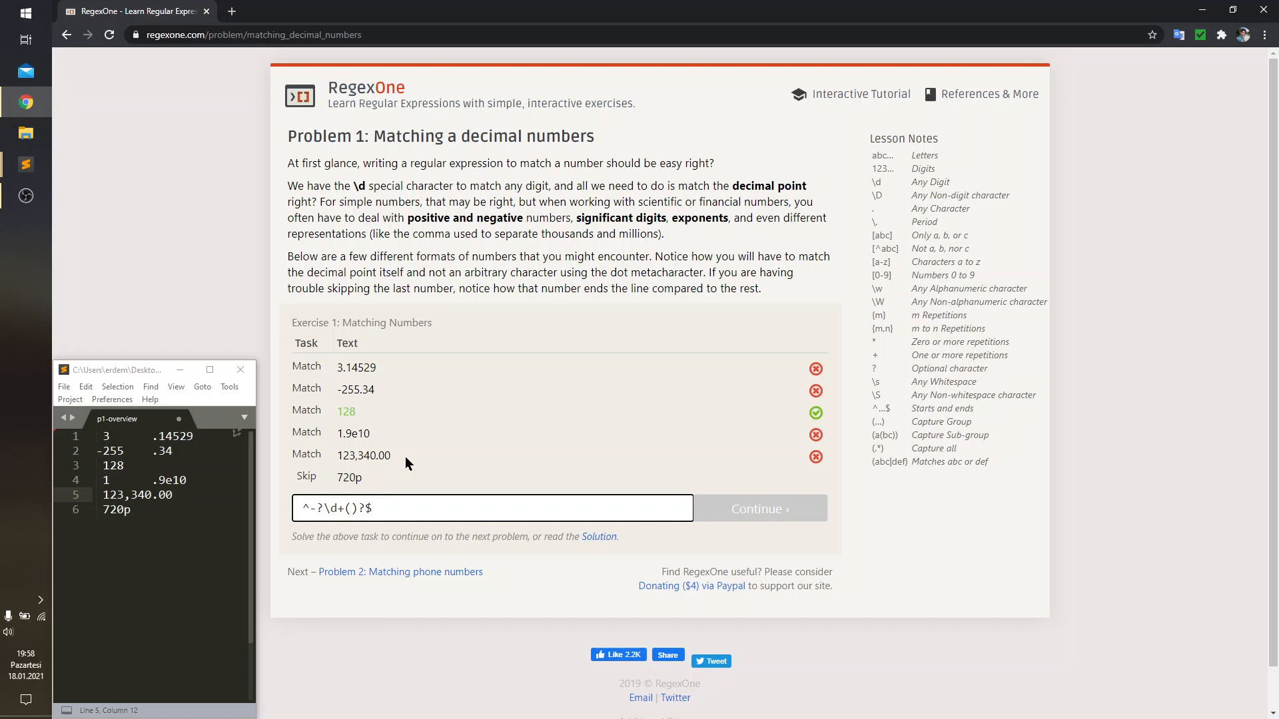
pyautogui.press('Backspace')
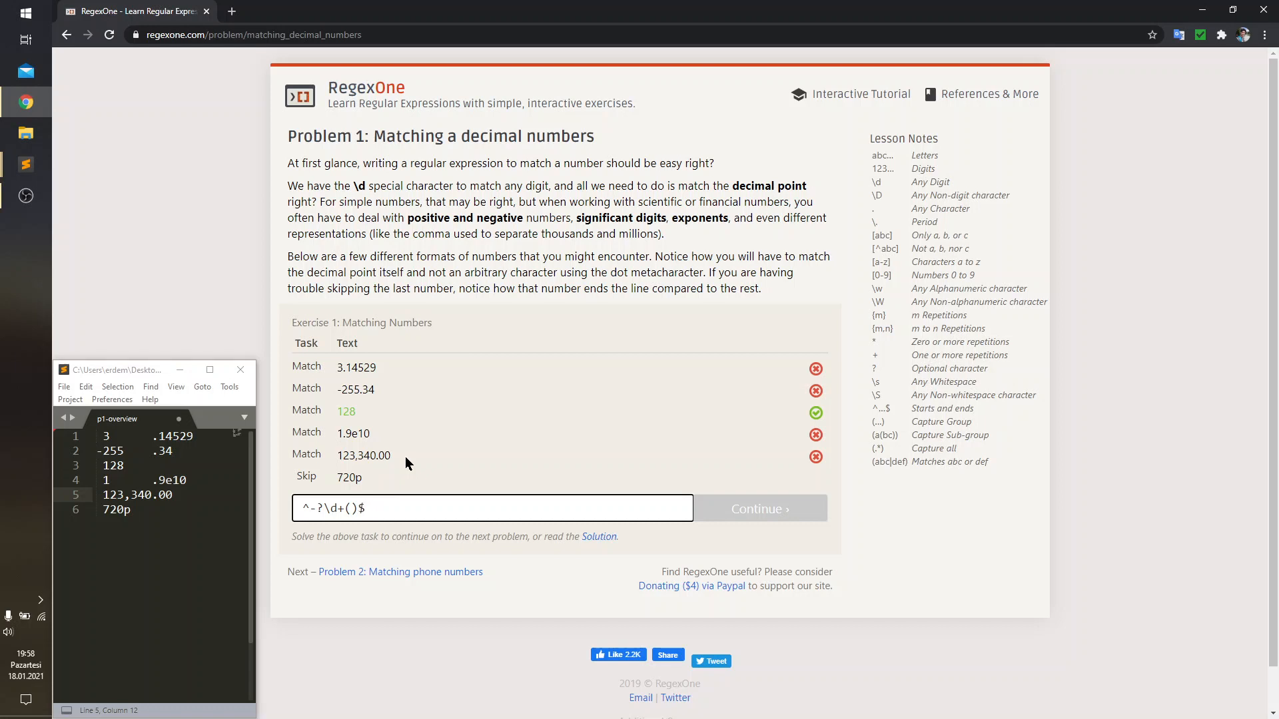
pyautogui.write('*')
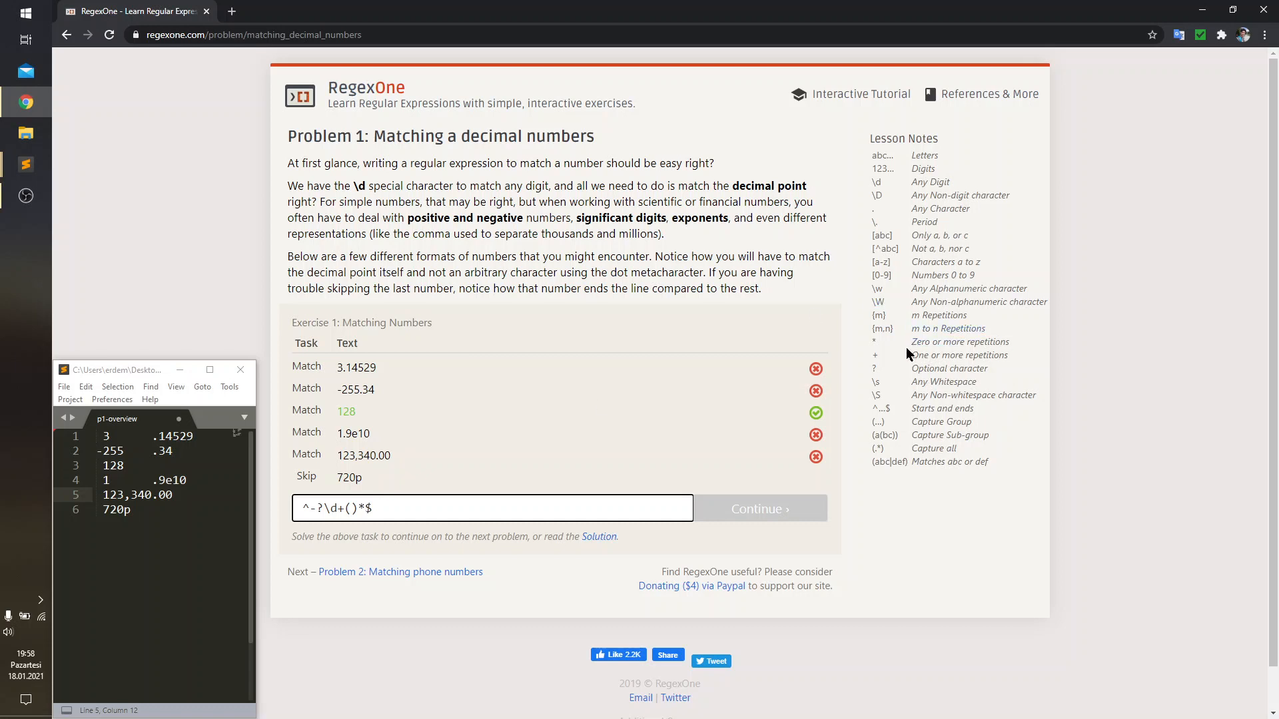
pyautogui.moveTo(903, 350)
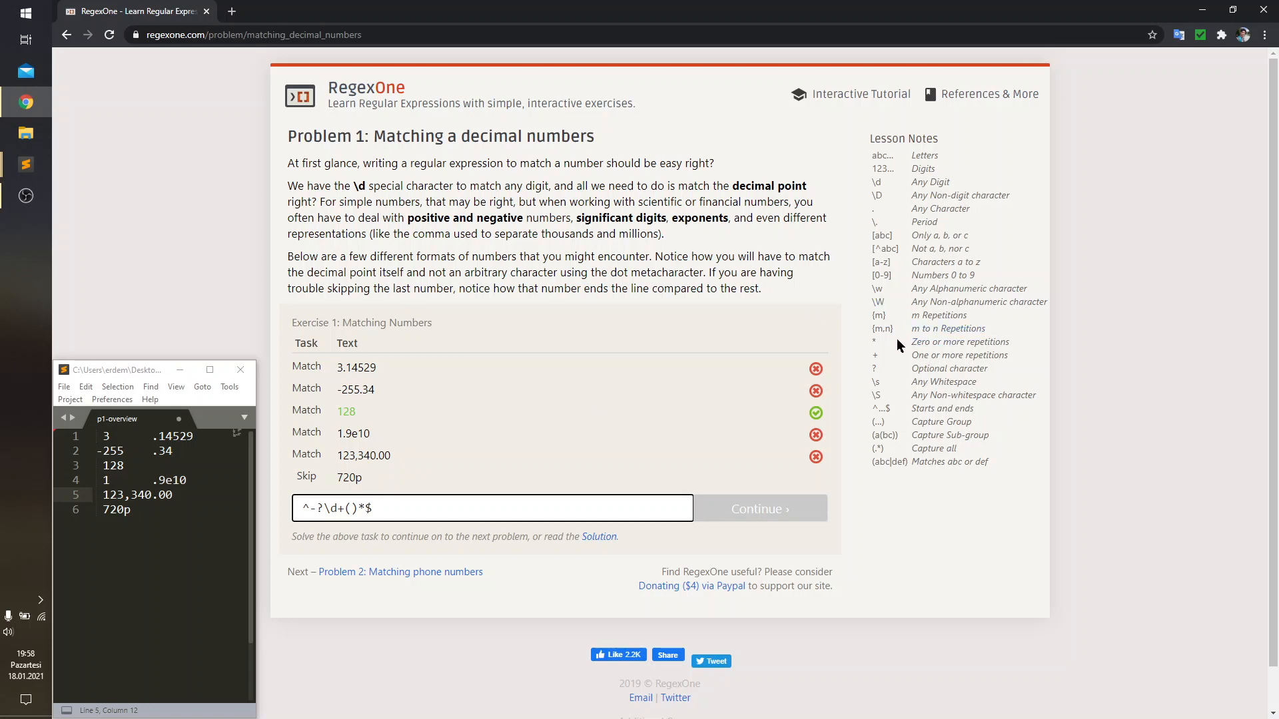
pyautogui.press('Backspace')
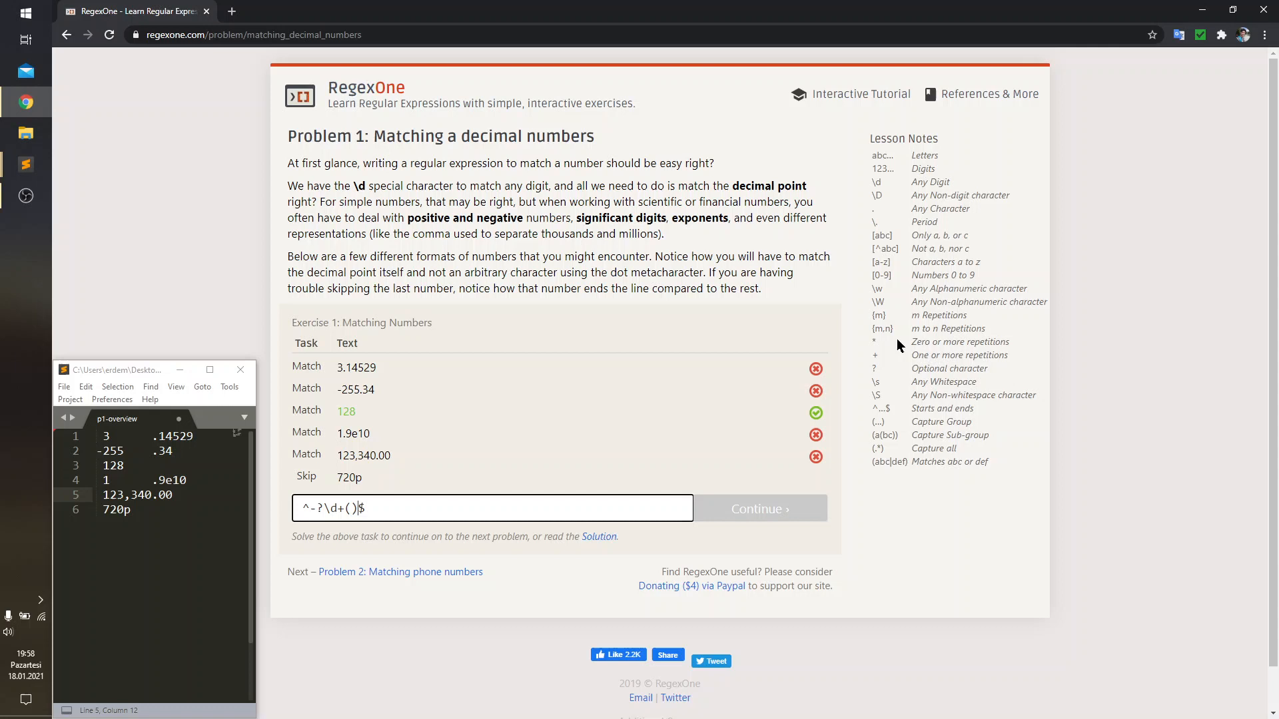
pyautogui.write('?')
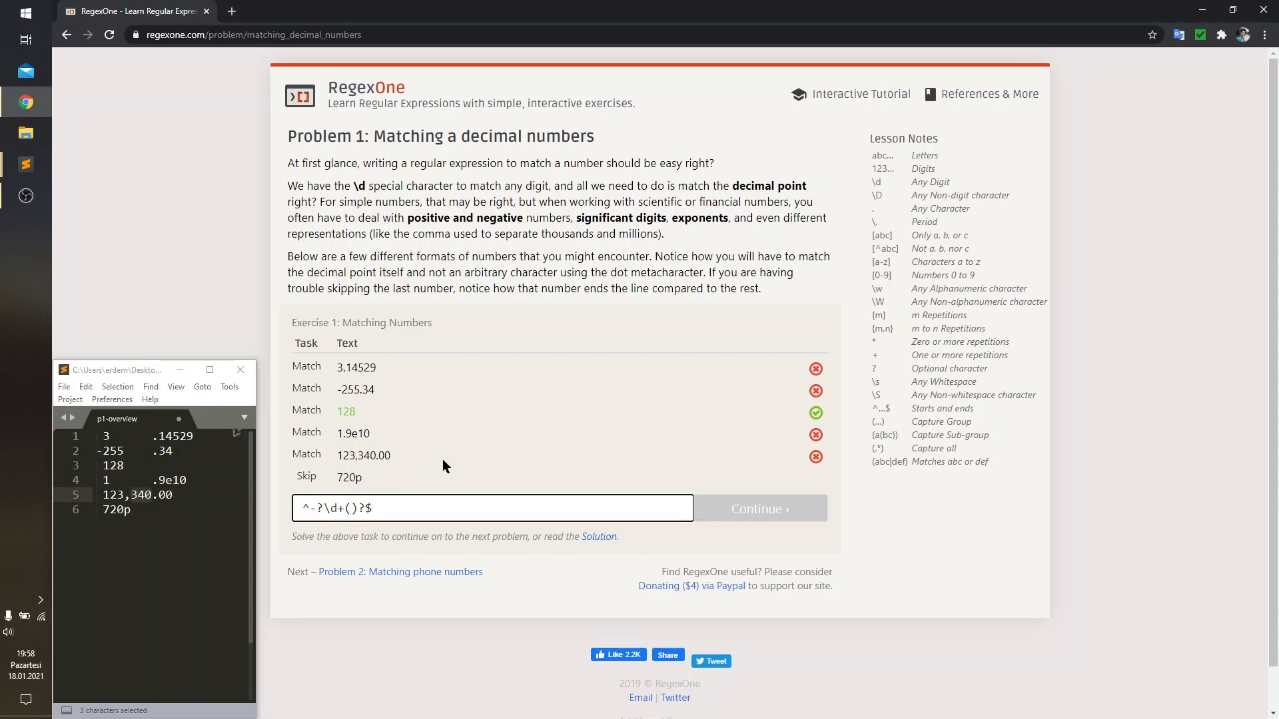
# Step: Fill the group with a comma and digits, giving ^-?\d+(,\d+)?$
pyautogui.write(',\\d')
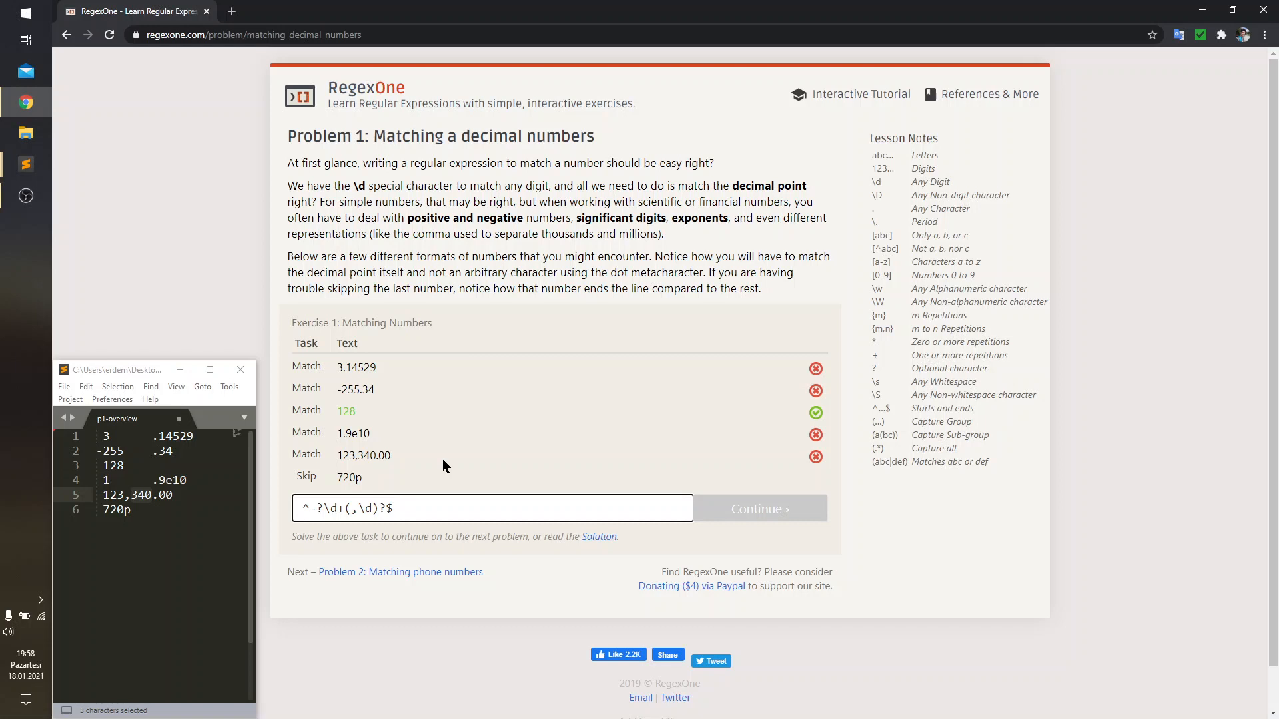
pyautogui.write('+')
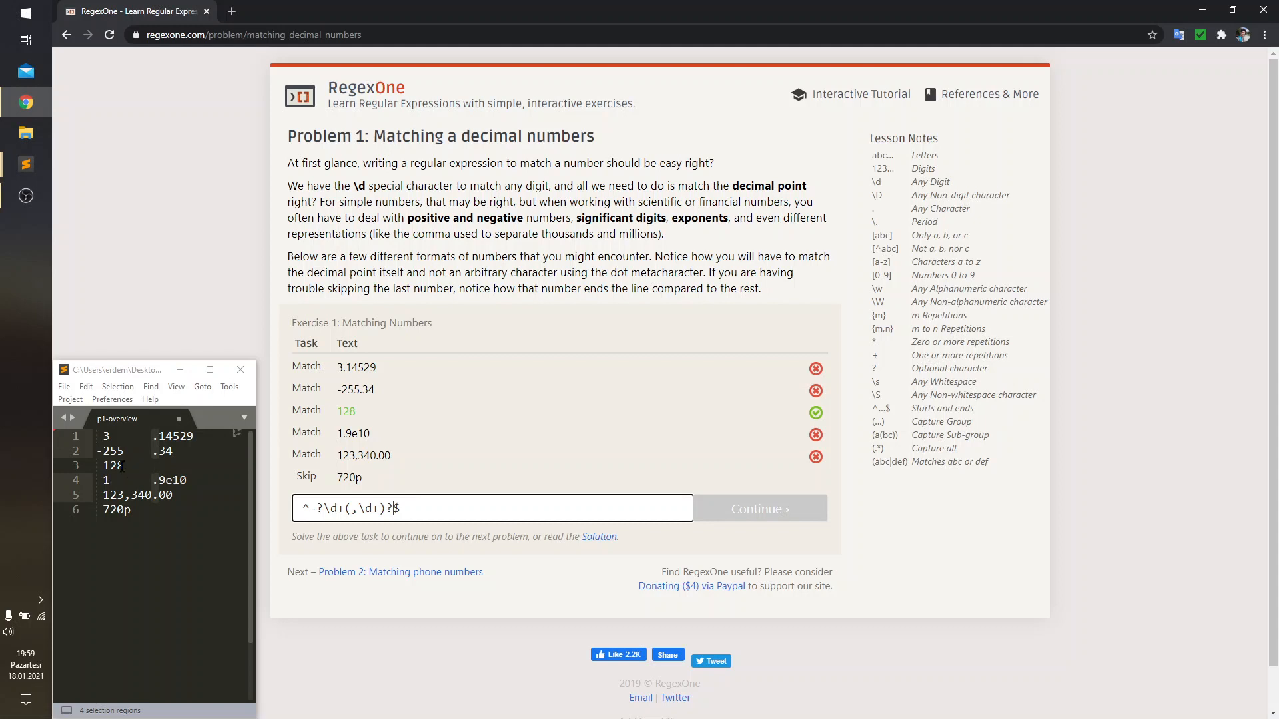
# Step: Add a second optional group before $ starting with an escaped decimal point \.
pyautogui.doubleClick(112, 465)
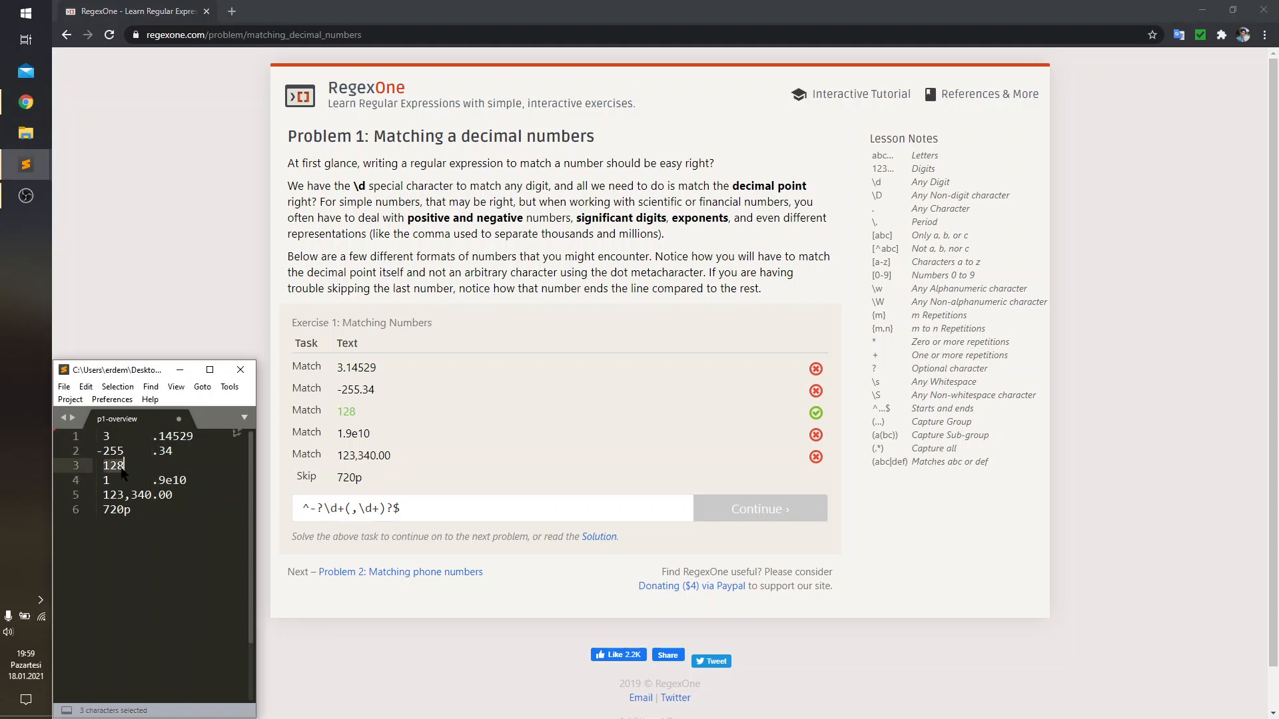
pyautogui.moveTo(140, 466)
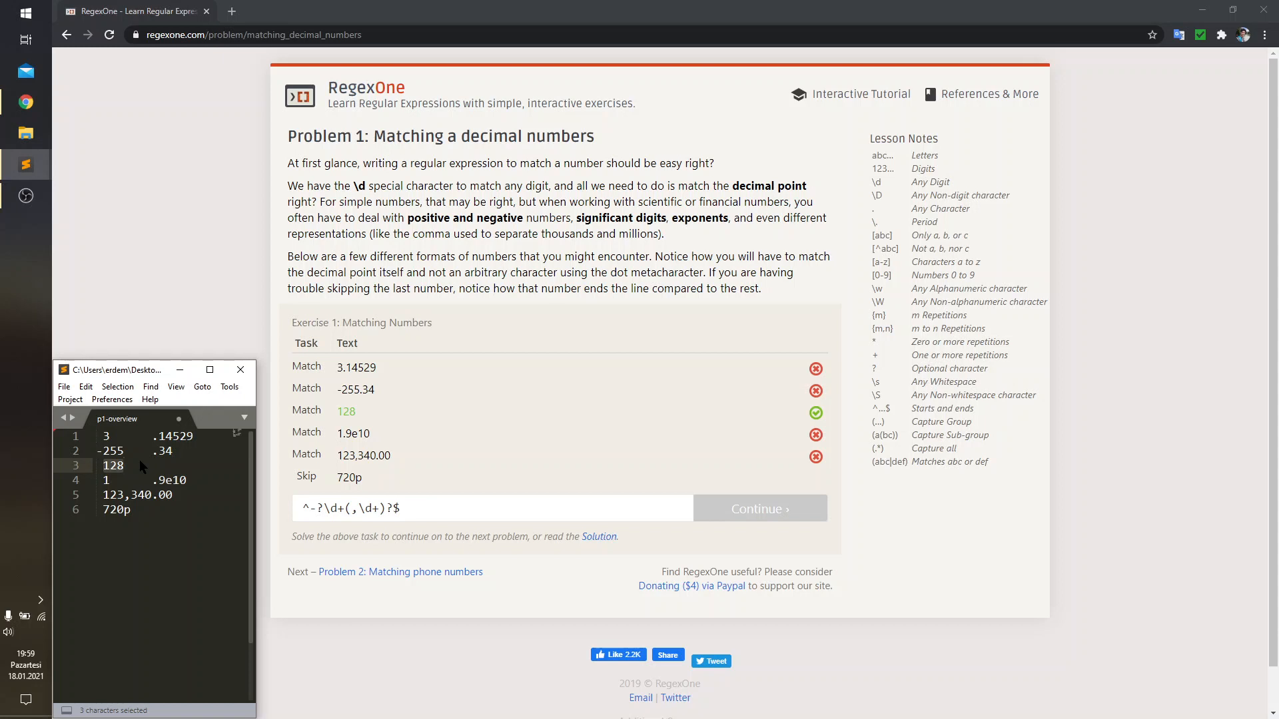
pyautogui.click(126, 464)
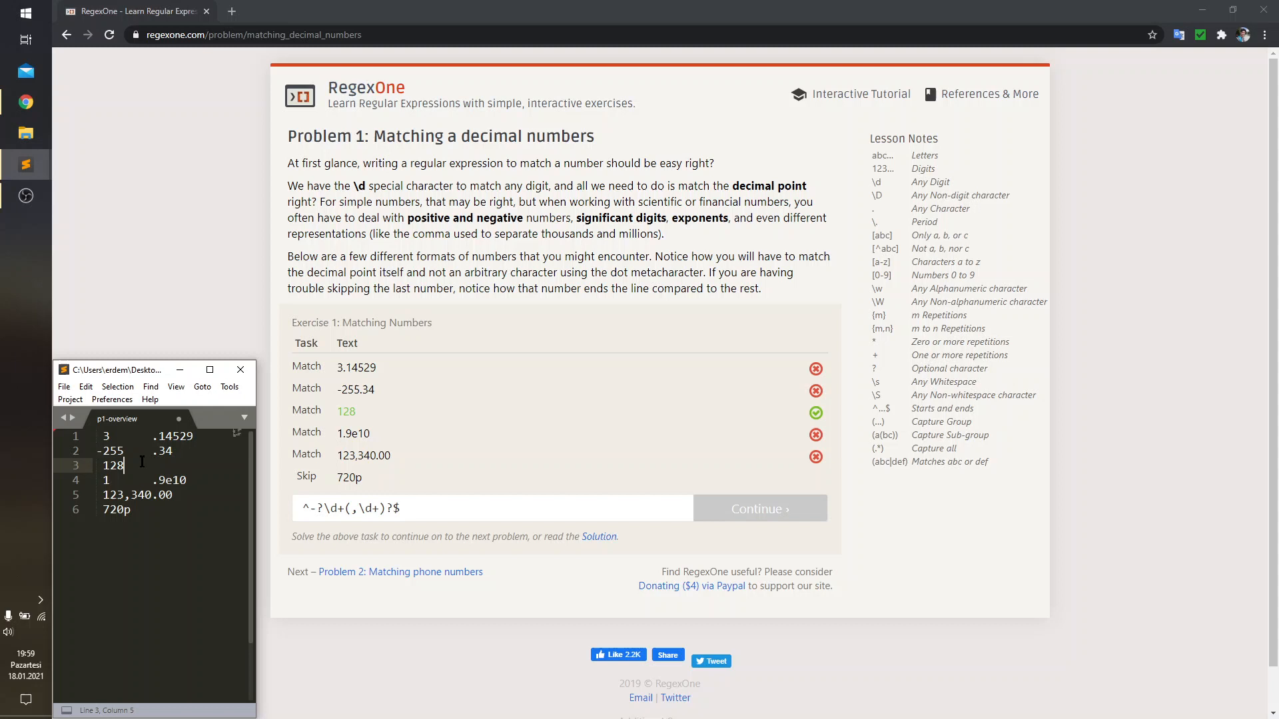
pyautogui.write('()?')
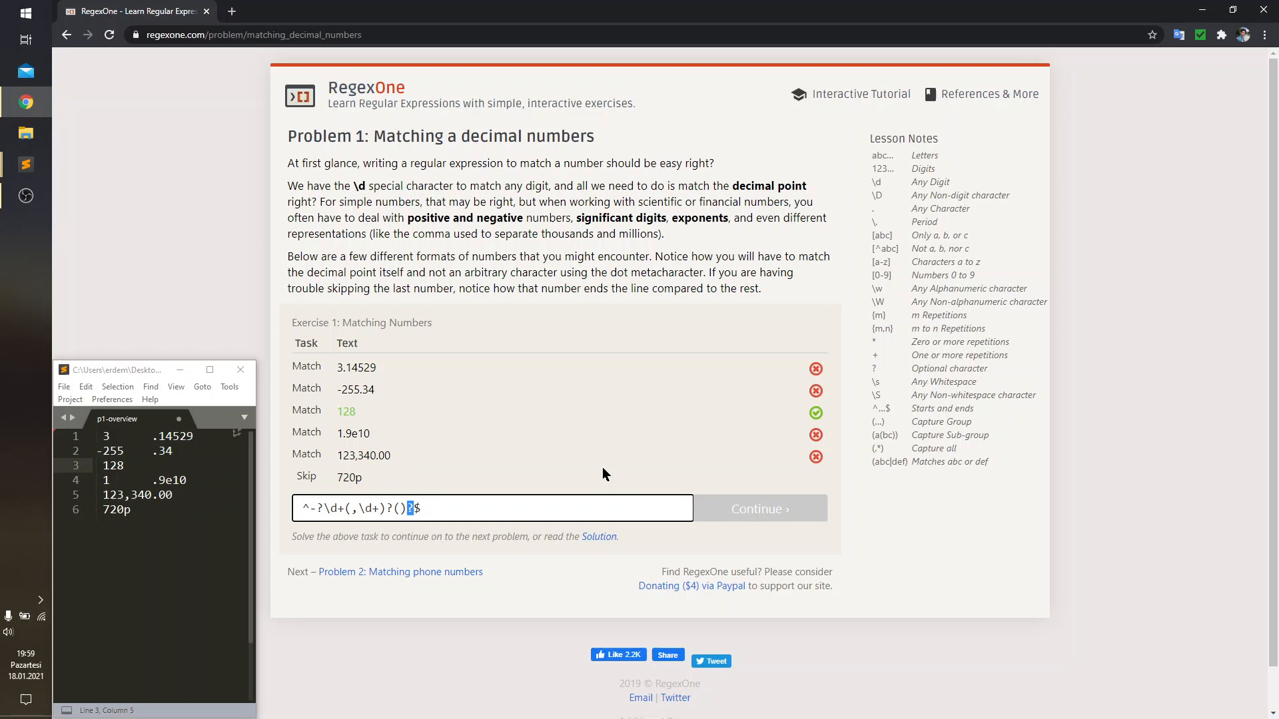
pyautogui.moveTo(616, 443)
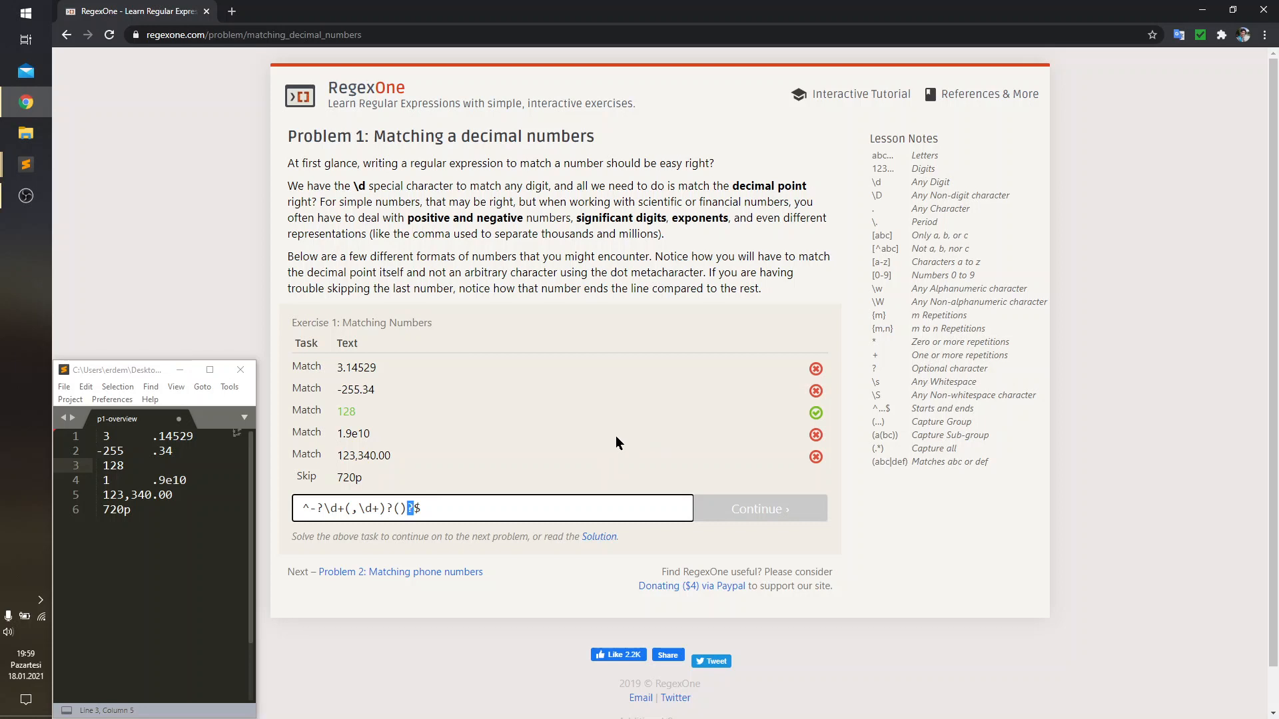
pyautogui.moveTo(897, 354)
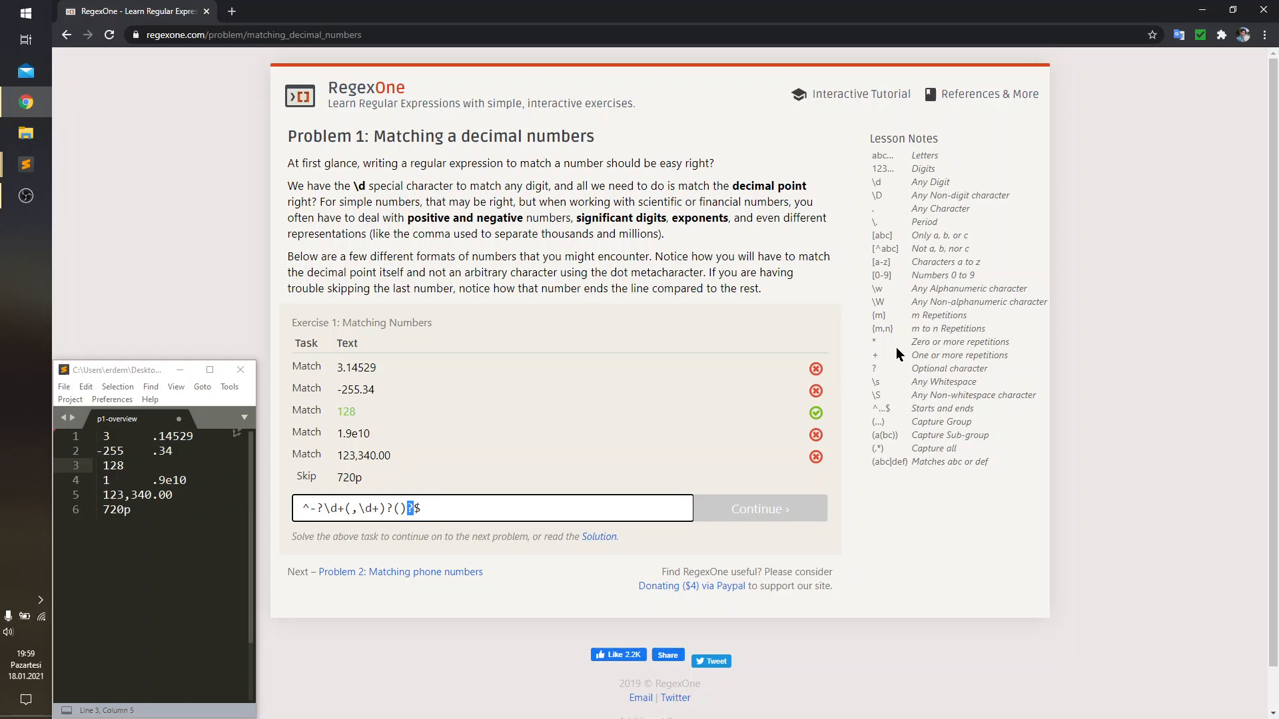
pyautogui.moveTo(387, 475)
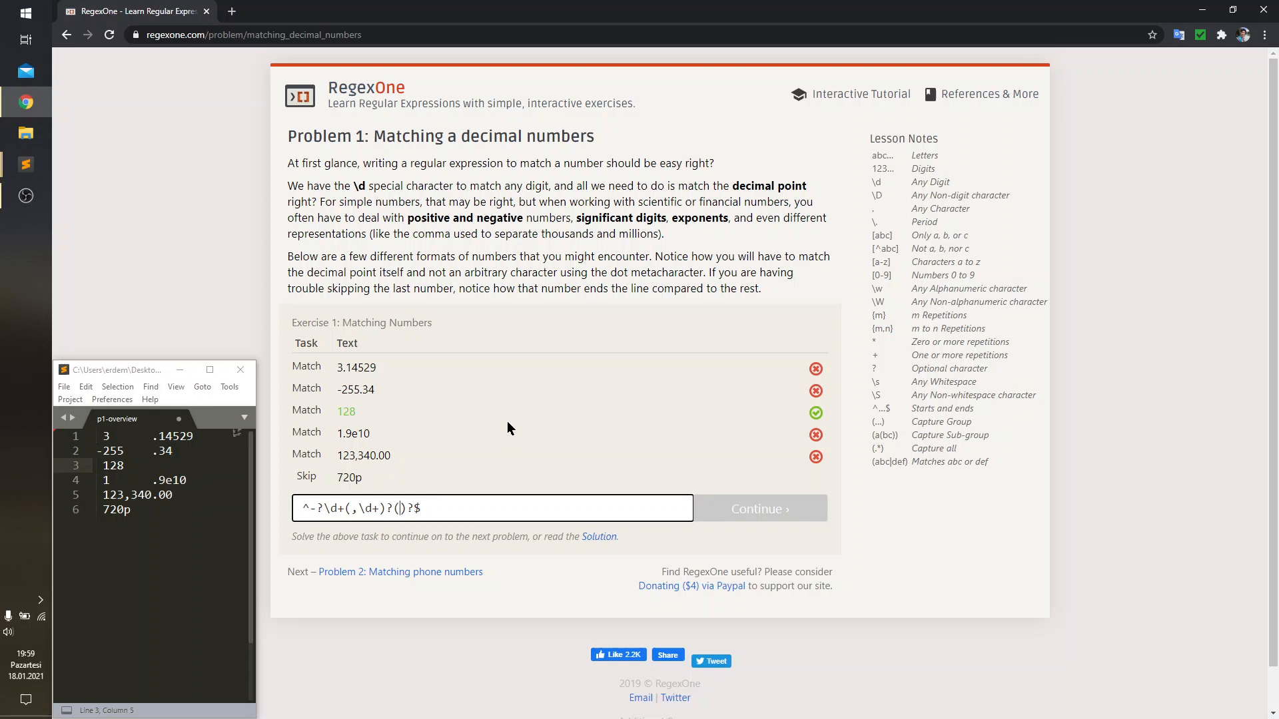
pyautogui.moveTo(892, 213)
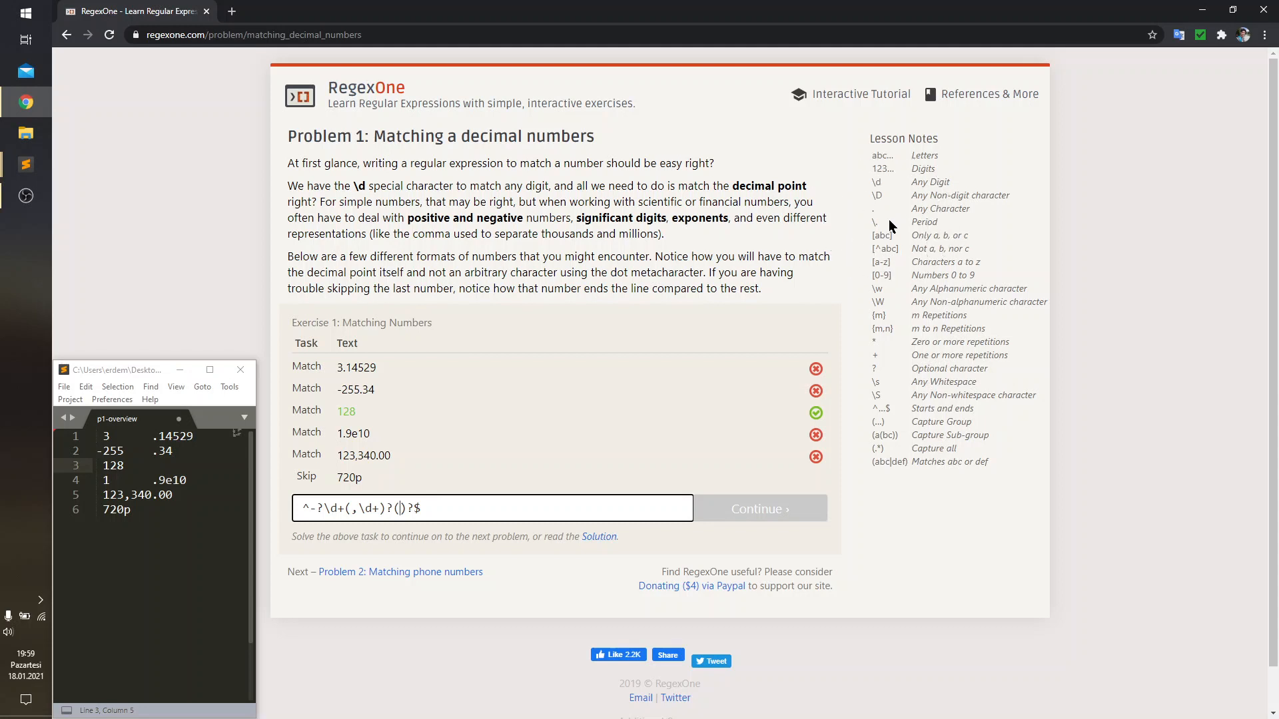
pyautogui.write('\\.')
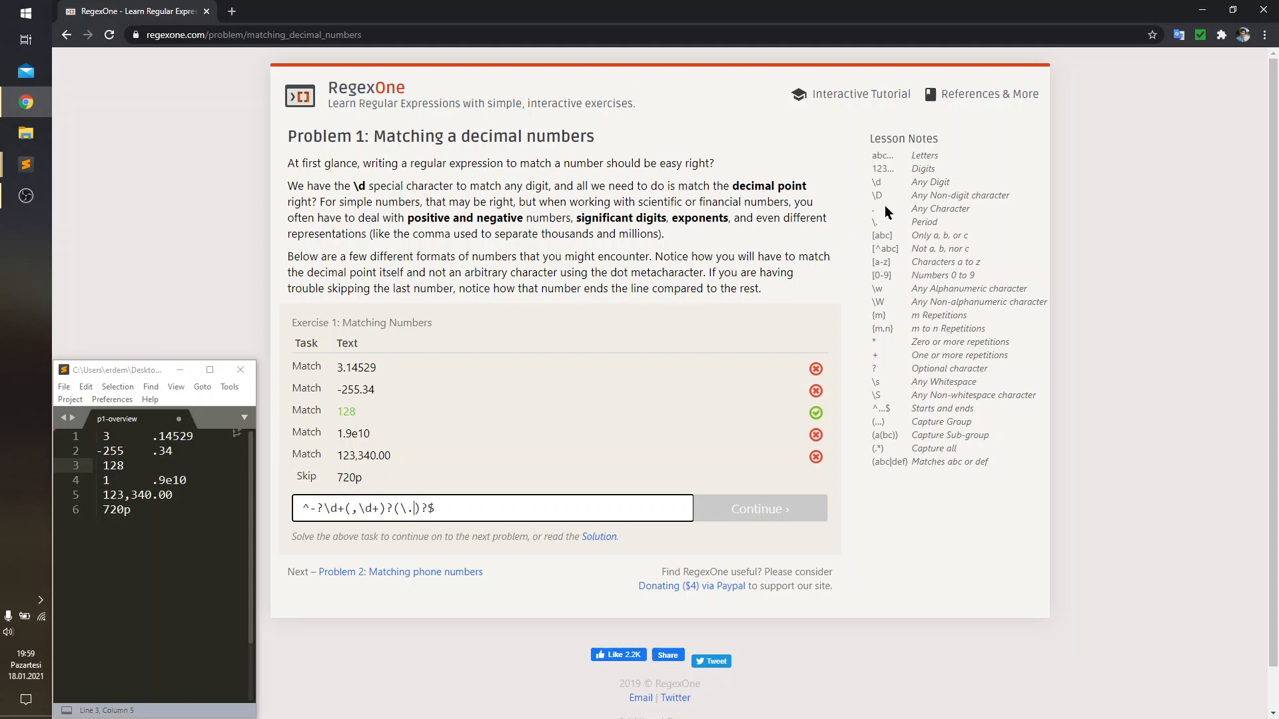
pyautogui.moveTo(904, 213)
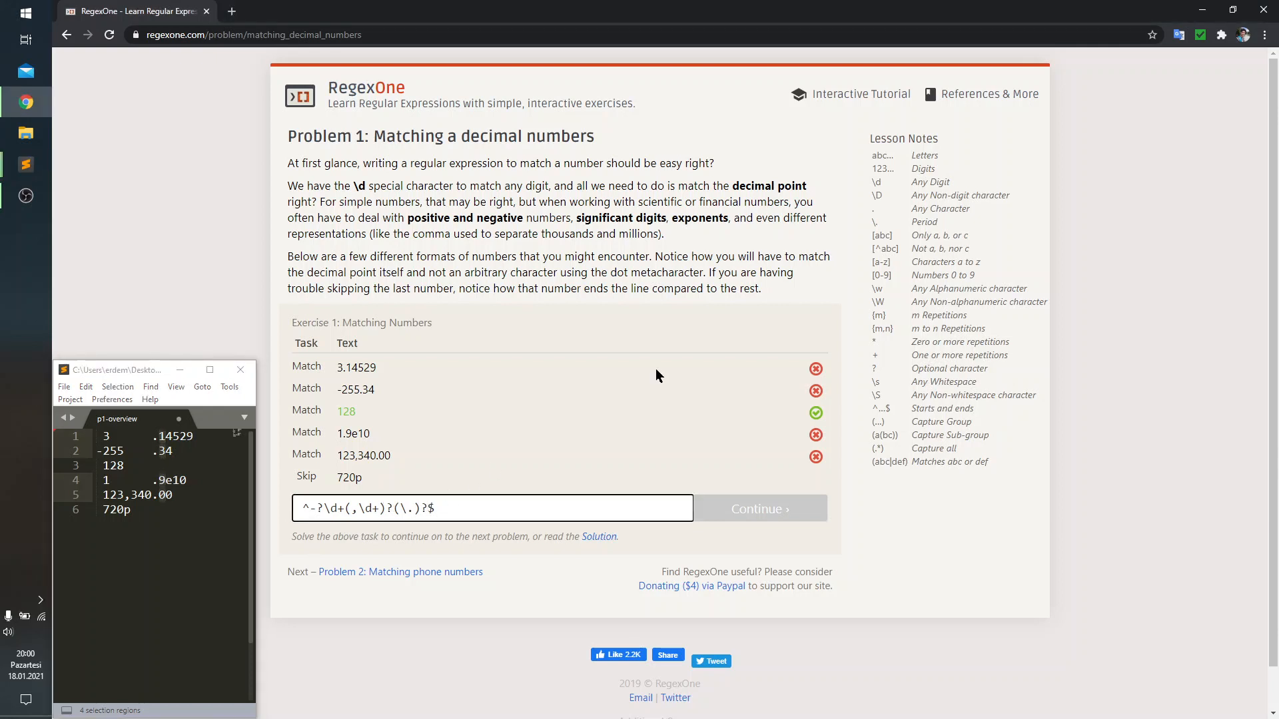
# Step: Complete the decimal group as (\.\d+)? so every sample except 1.9e10 matches
pyautogui.write('\\d')
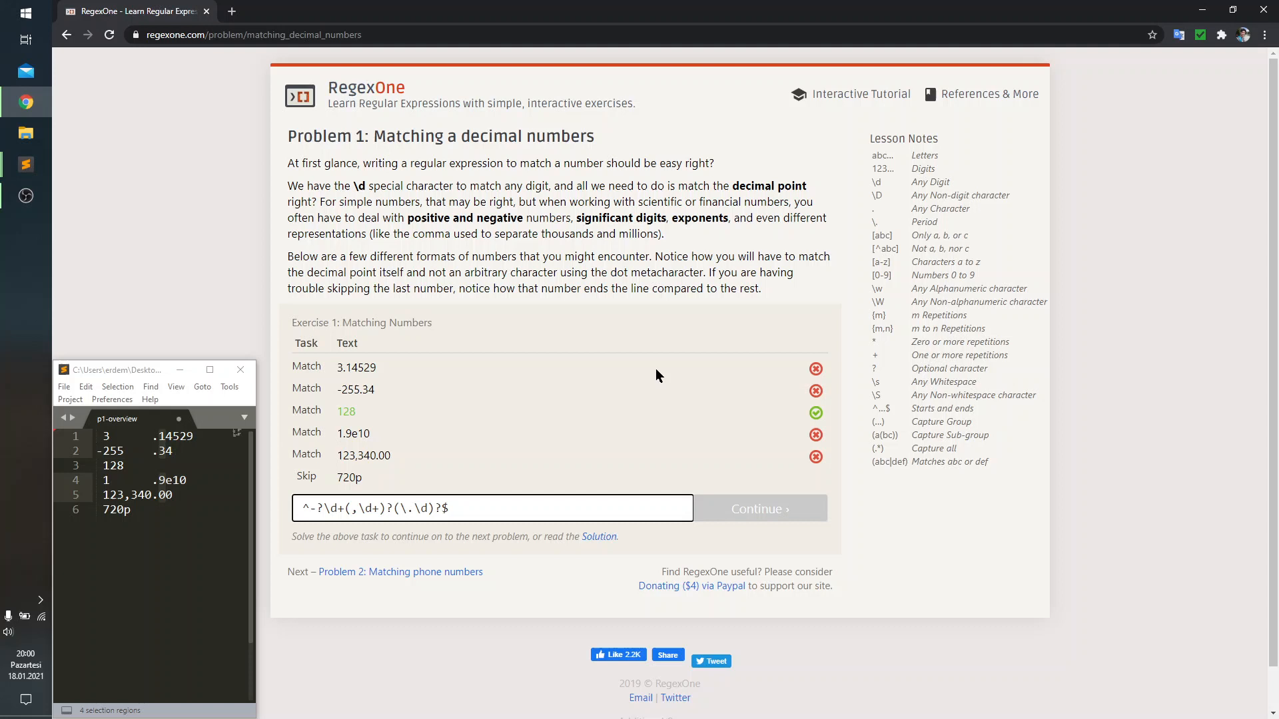
pyautogui.write('+')
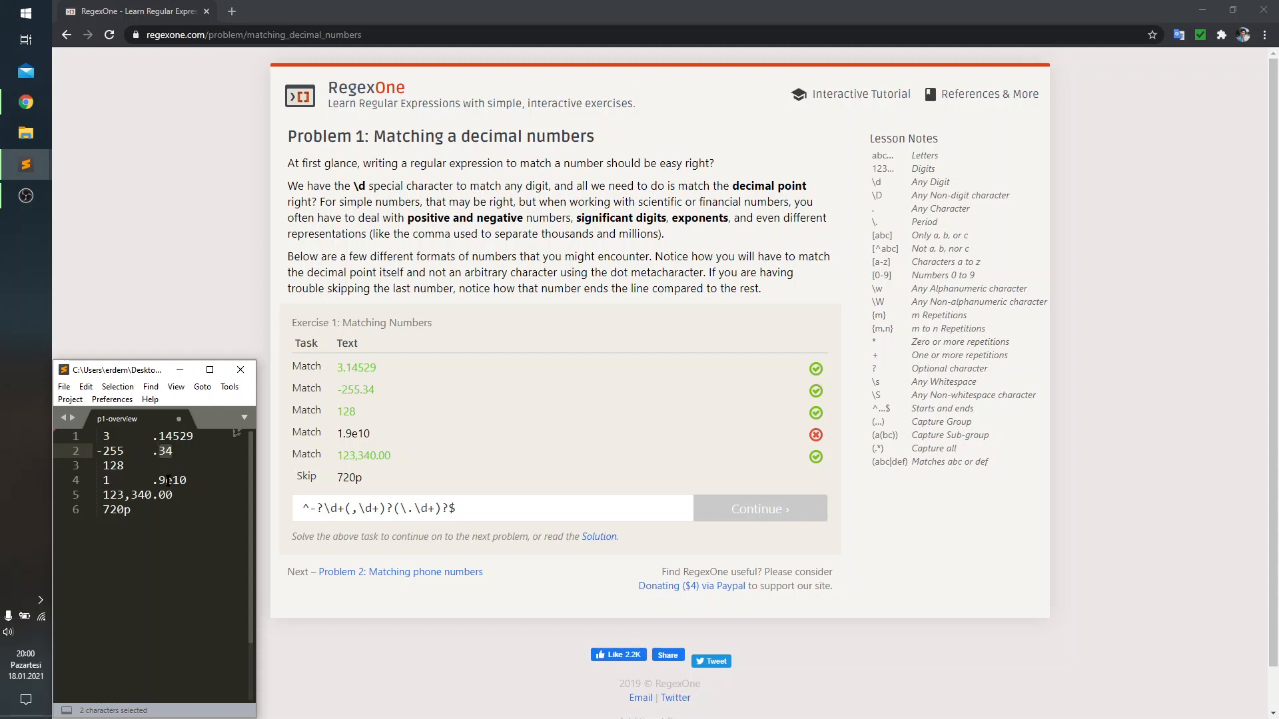
pyautogui.click(169, 479)
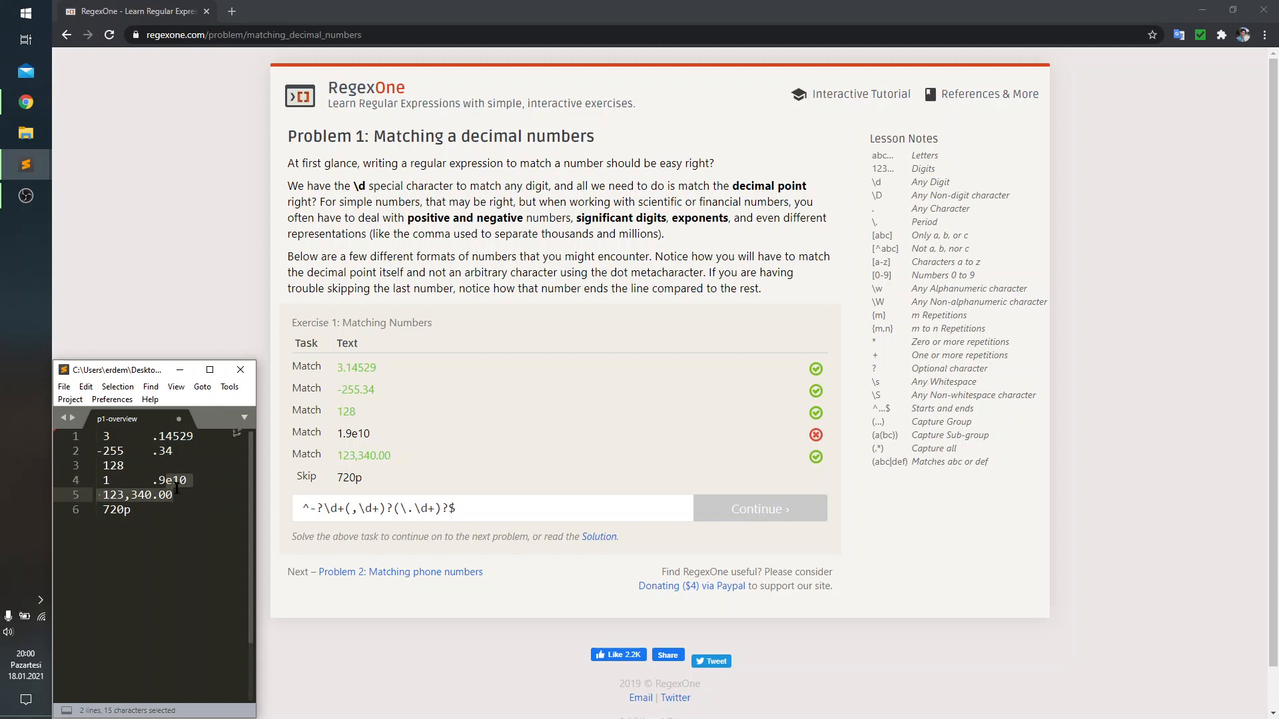
pyautogui.click(169, 481)
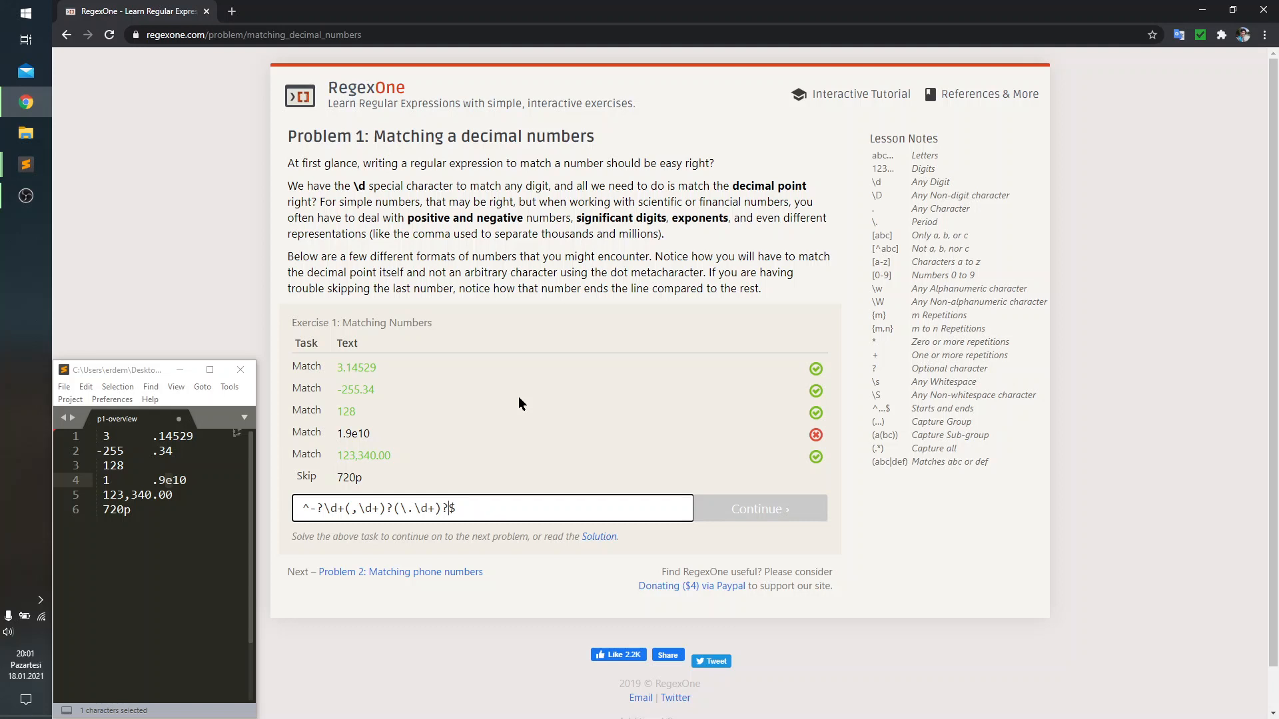
# Step: Nest an optional exponent (e\d+)? inside the decimal group so all five samples match
pyautogui.write('()?')
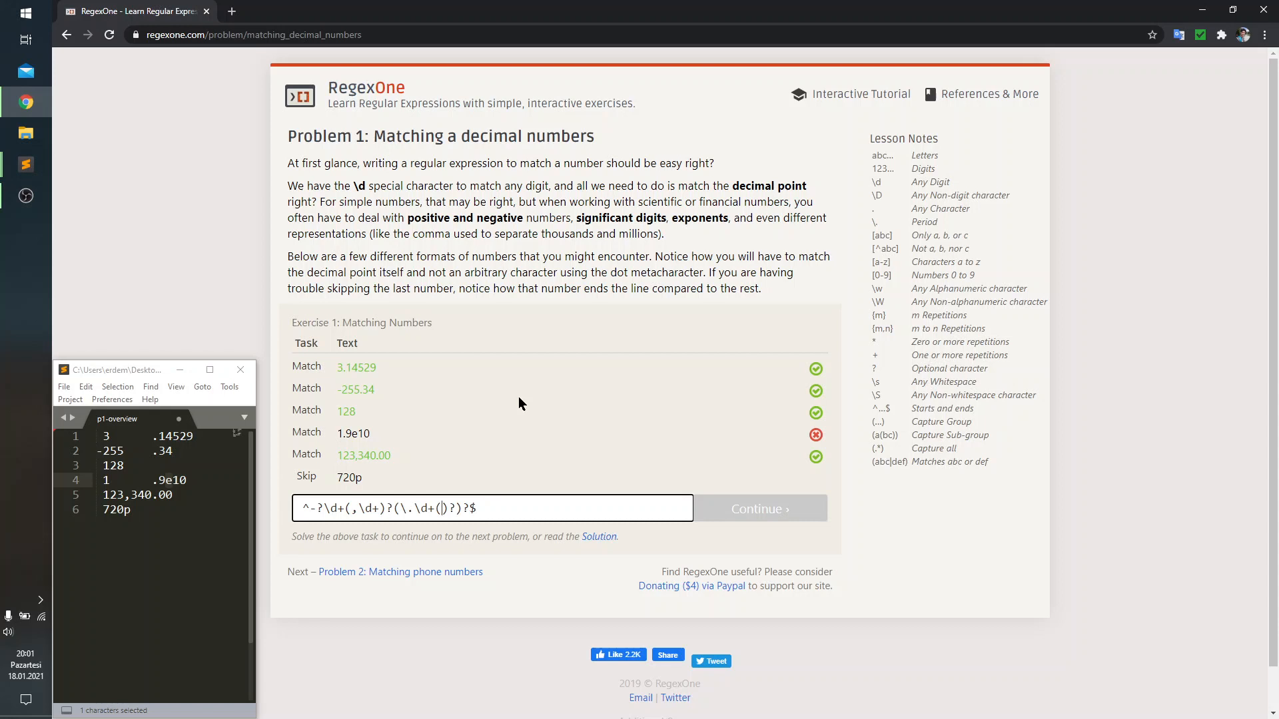
pyautogui.write('e')
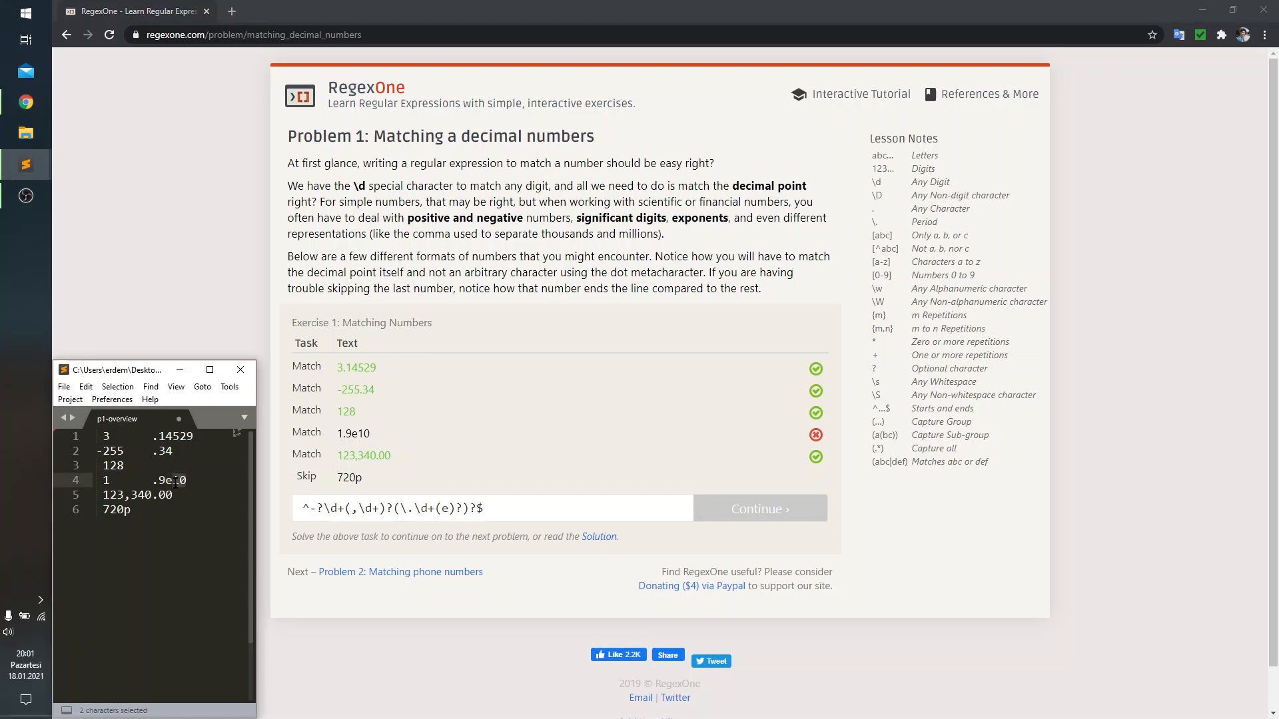
pyautogui.click(489, 507)
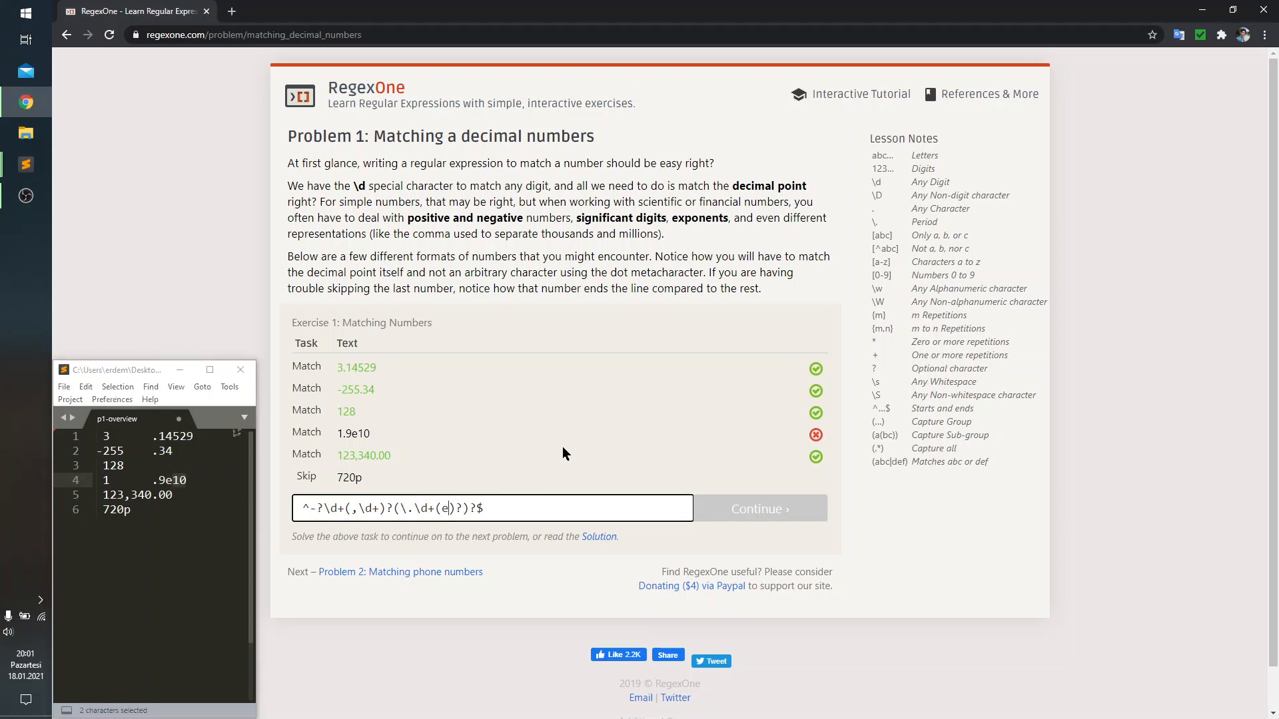
pyautogui.write('\\d')
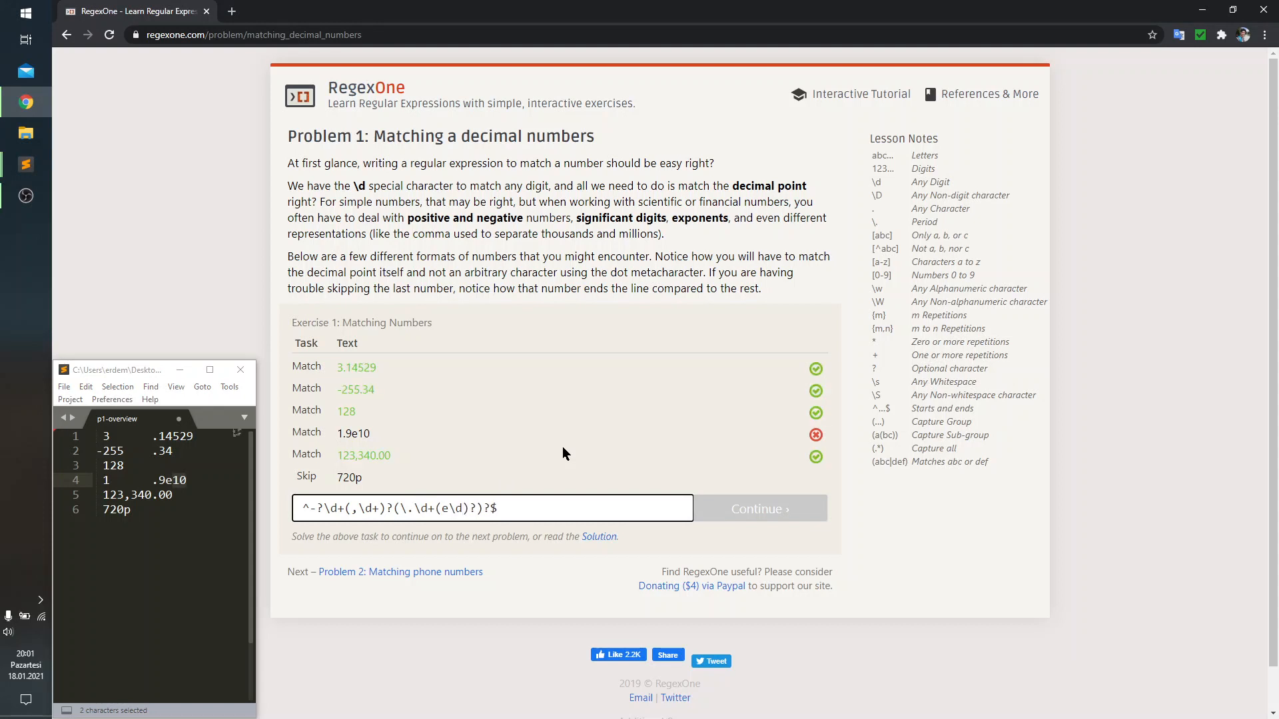
pyautogui.write('+')
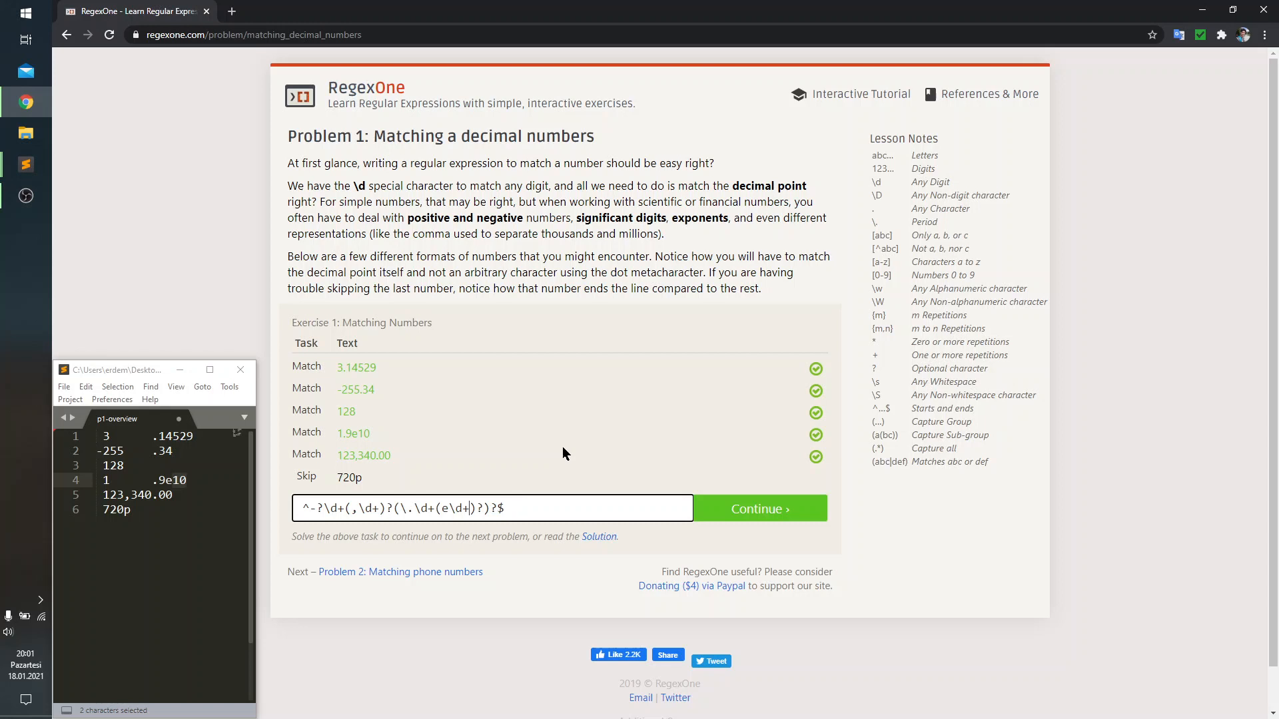
pyautogui.moveTo(401, 465)
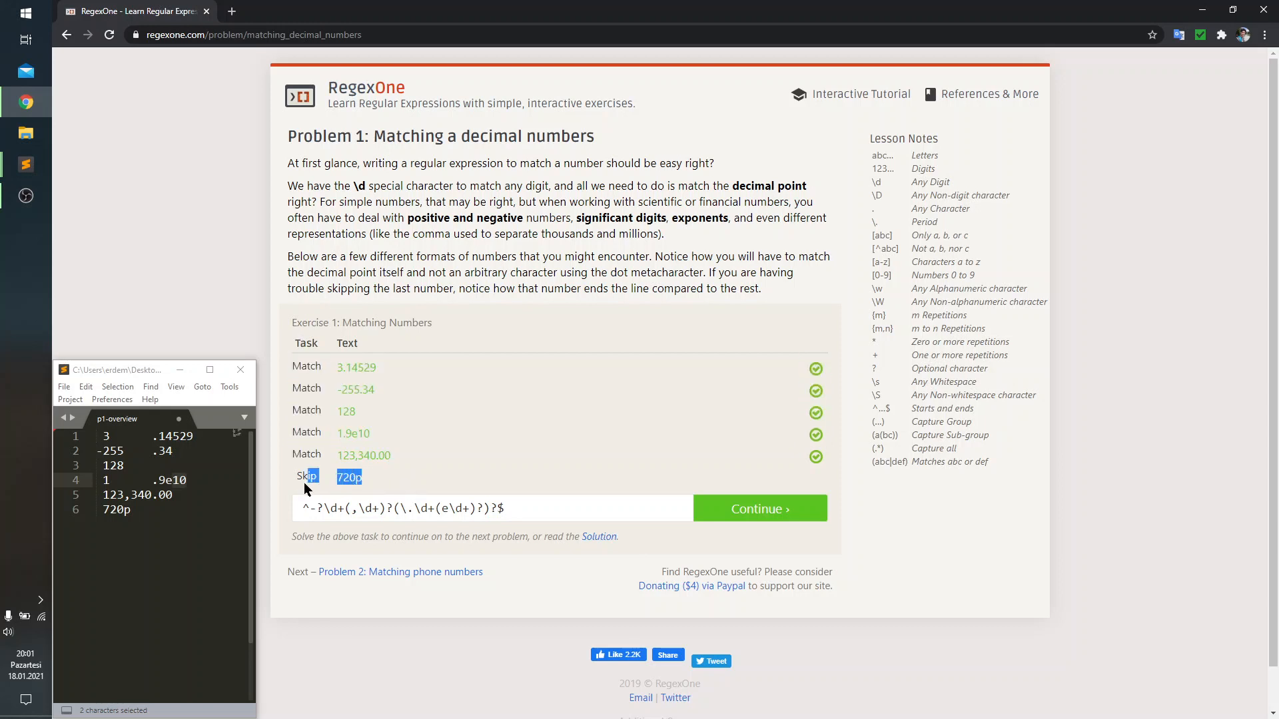
pyautogui.moveTo(461, 480)
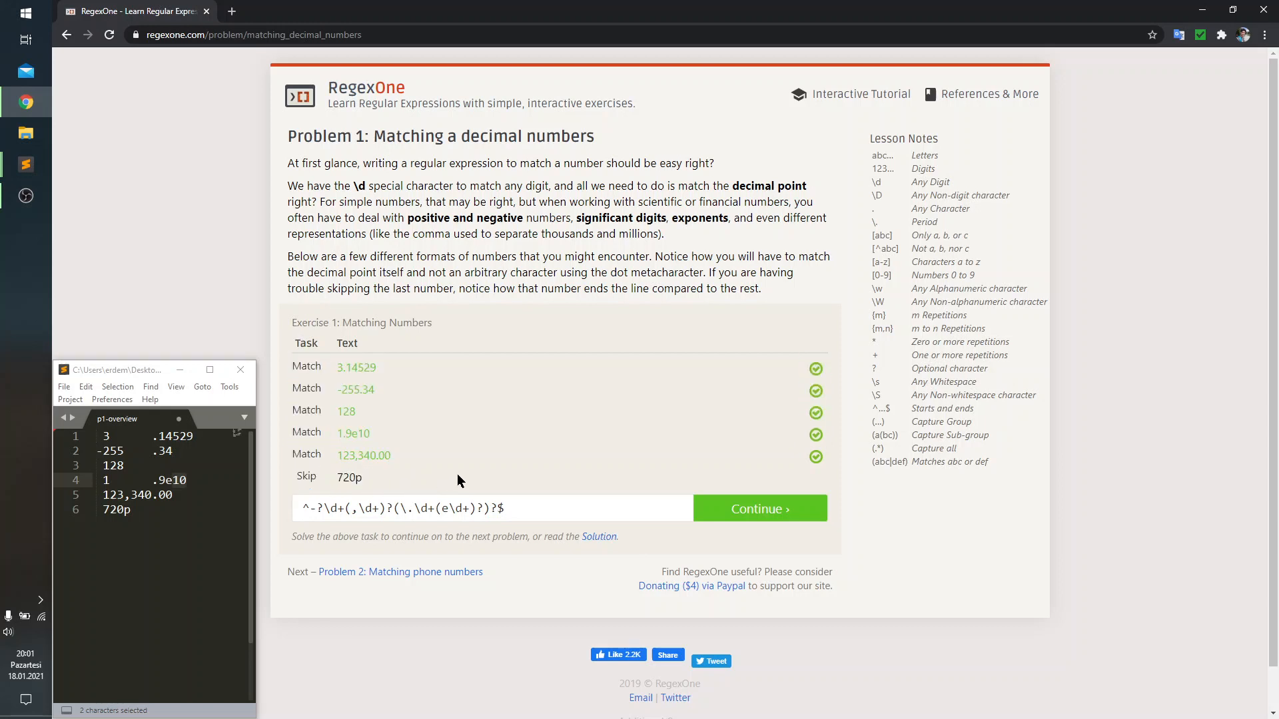